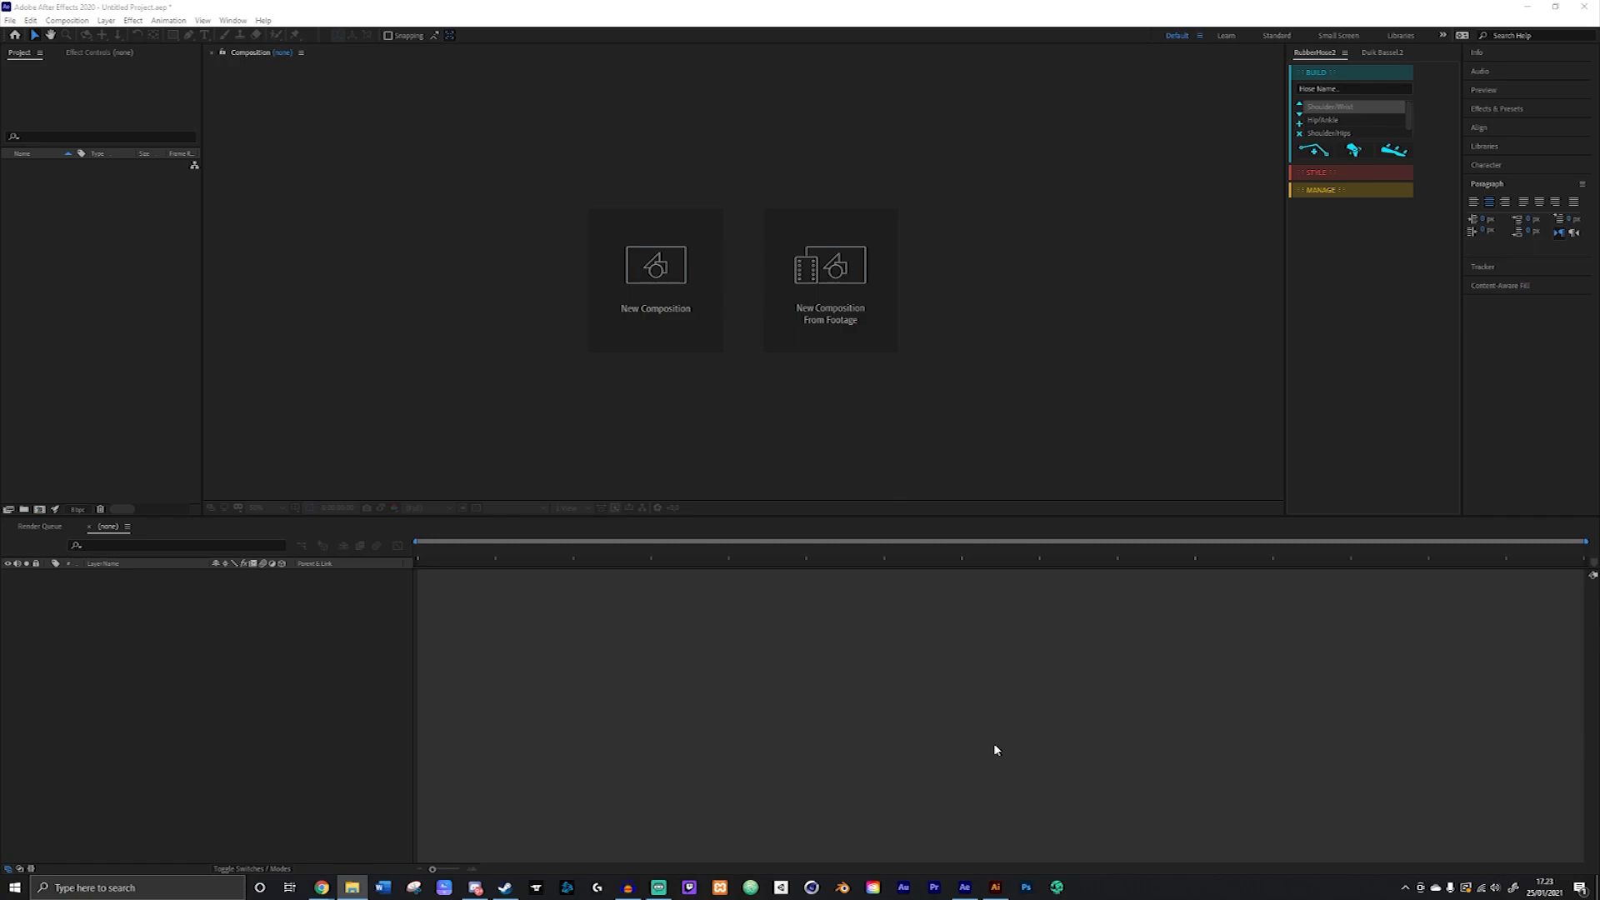
{"action": "mouse_move", "coordinate": [836, 826]}
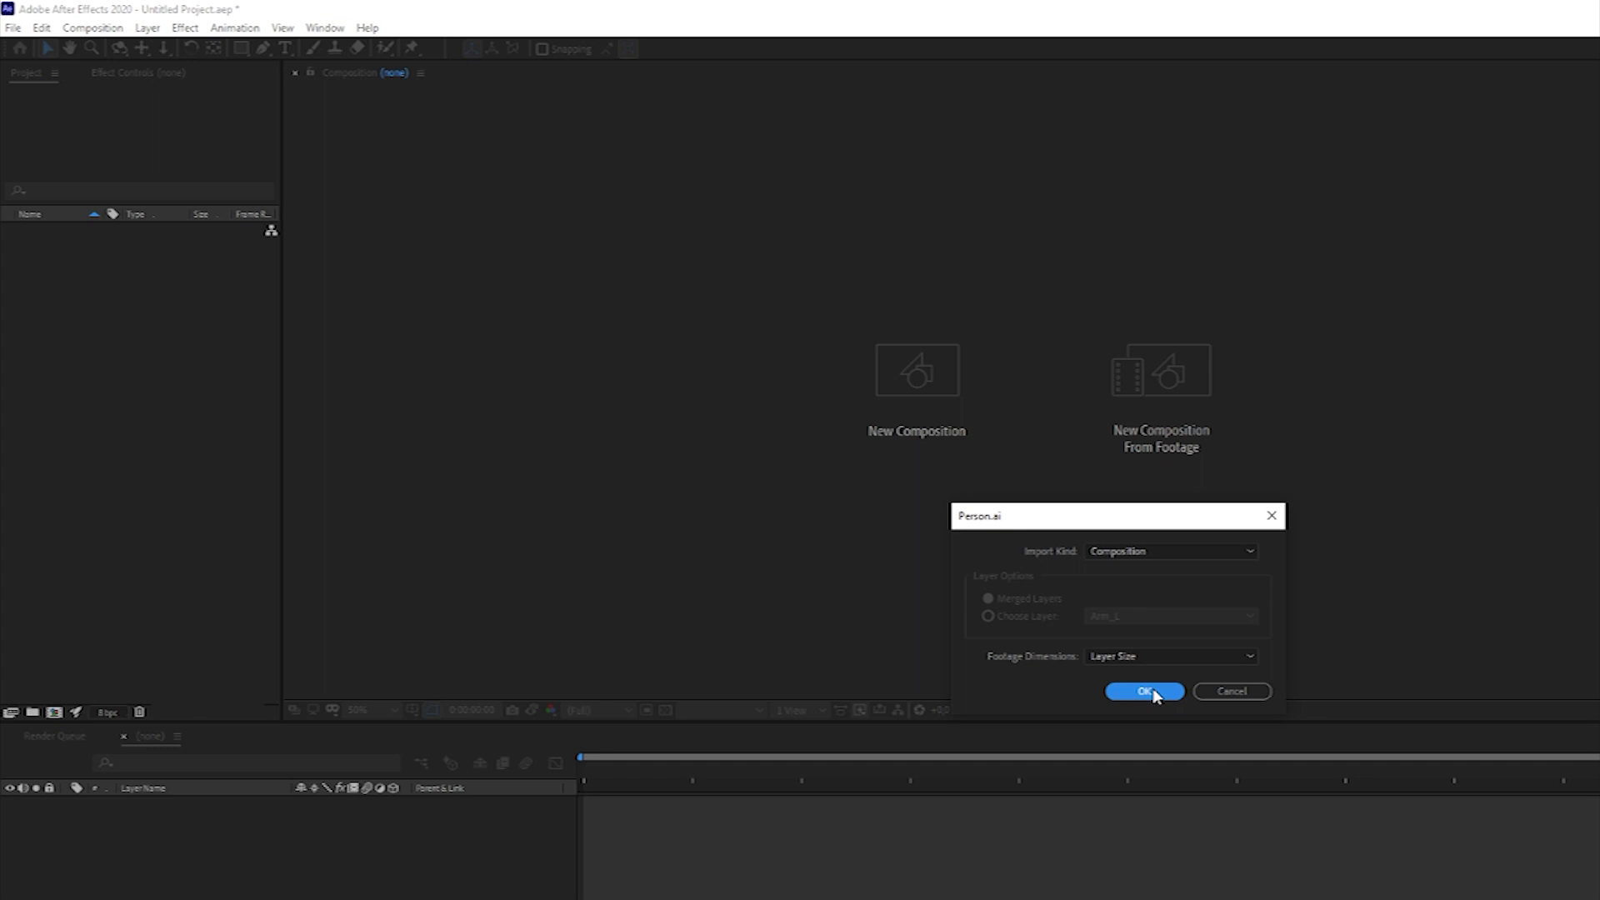
Step: Import Person.ai as a composition and expand the Person Layers folder
{"action": "left_click", "coordinate": [1144, 690]}
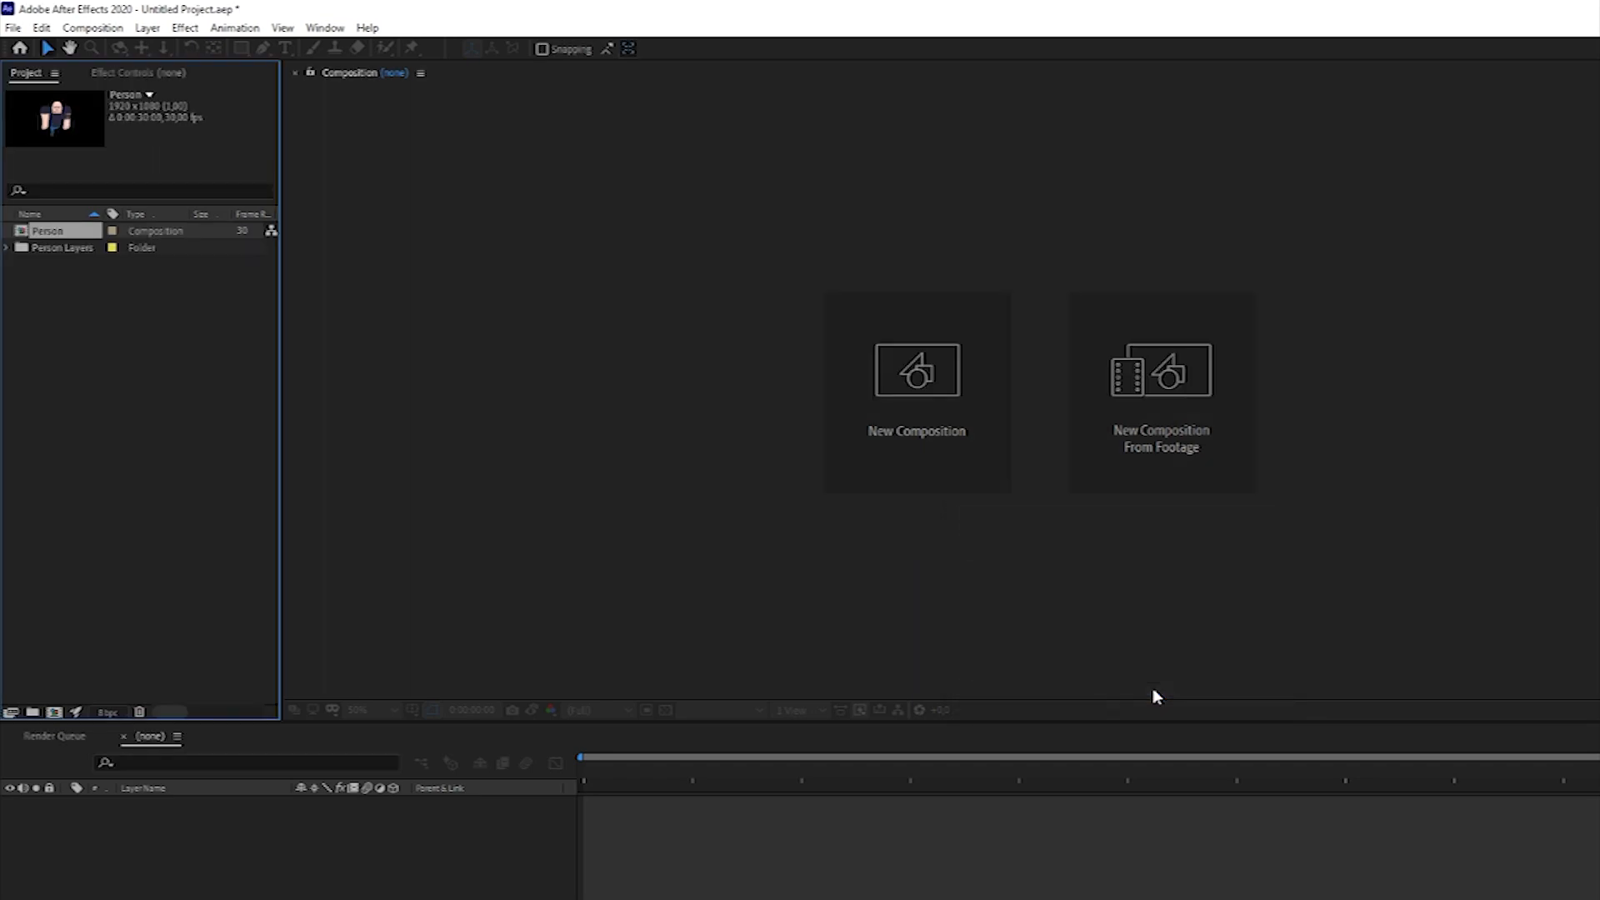
{"action": "left_click", "coordinate": [7, 247]}
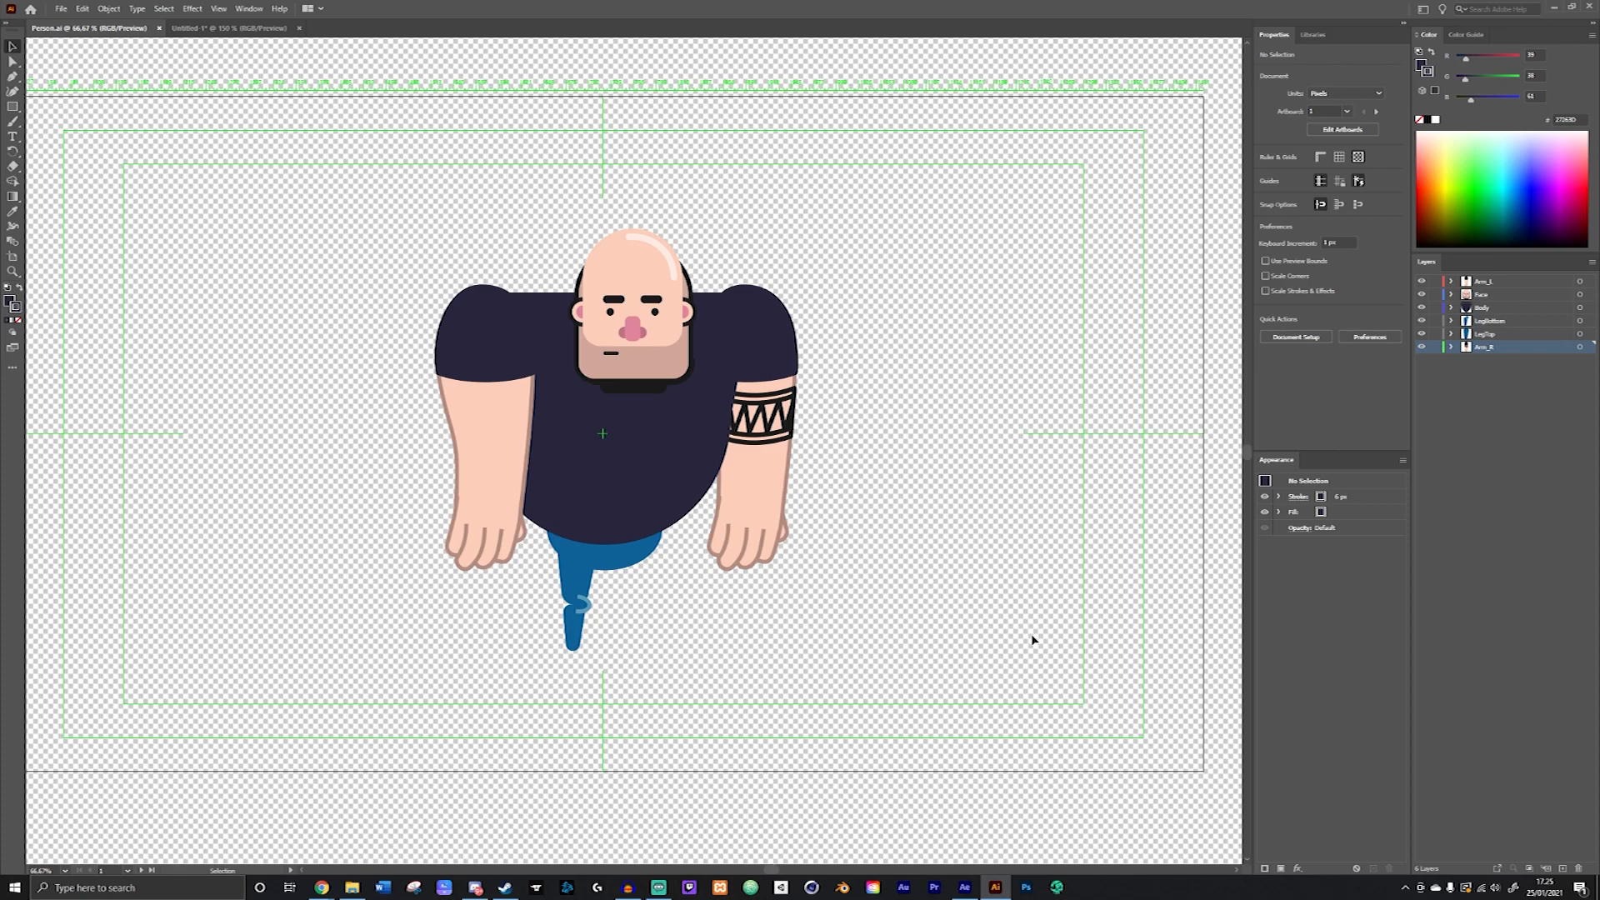
Step: Add a new Foot layer holding the black shoe artwork at the leg's end
{"action": "left_click", "coordinate": [1484, 281]}
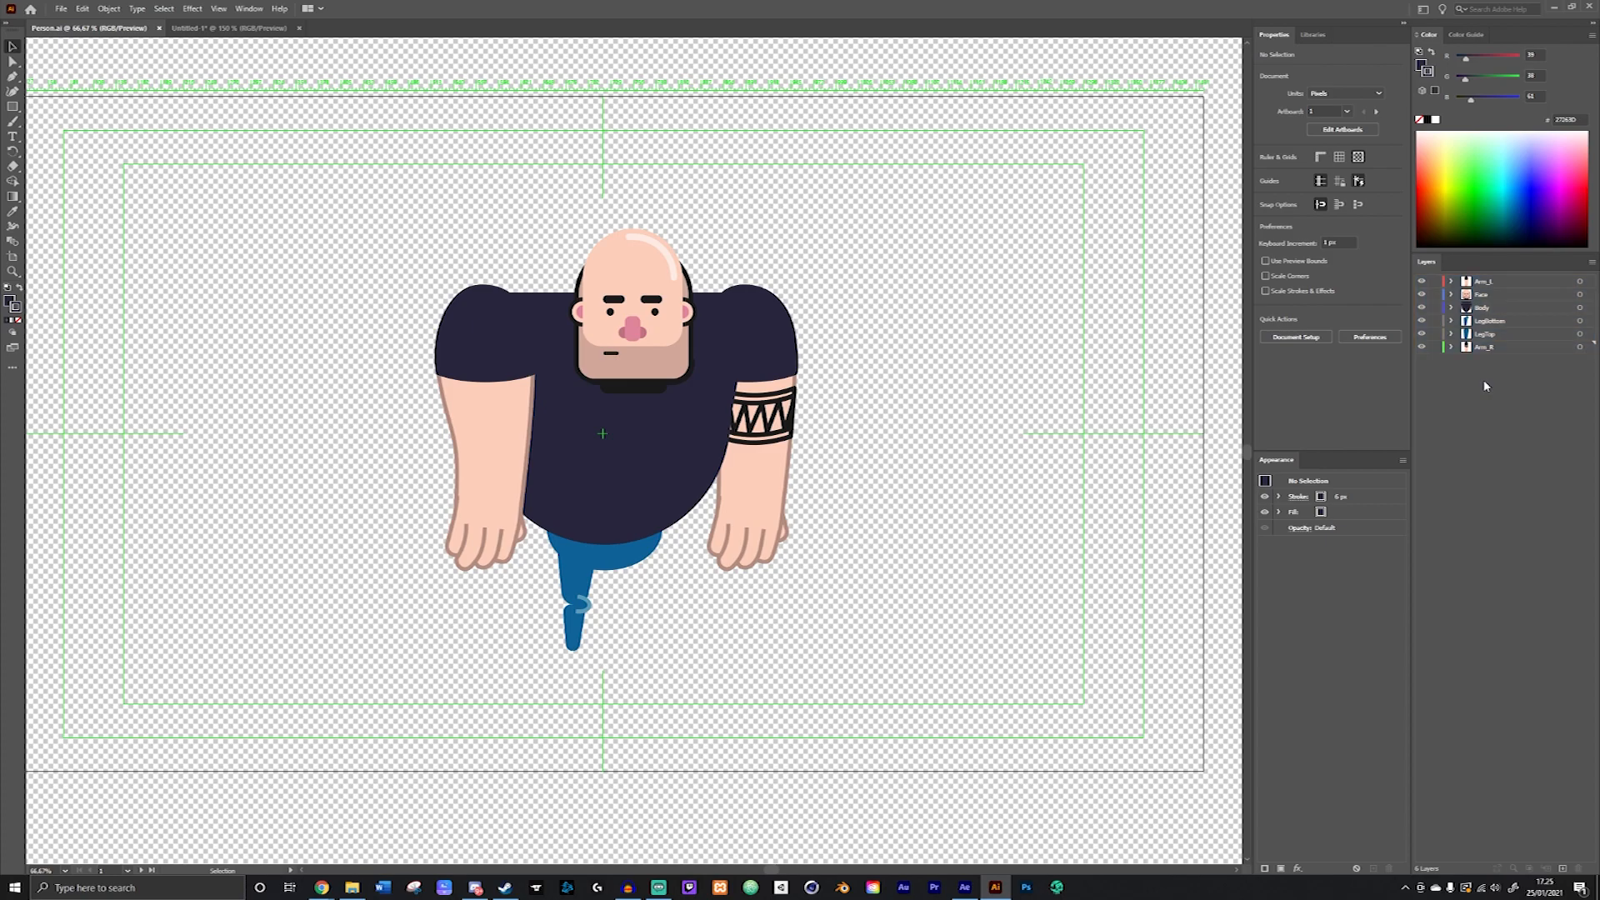
{"action": "left_click", "coordinate": [585, 660]}
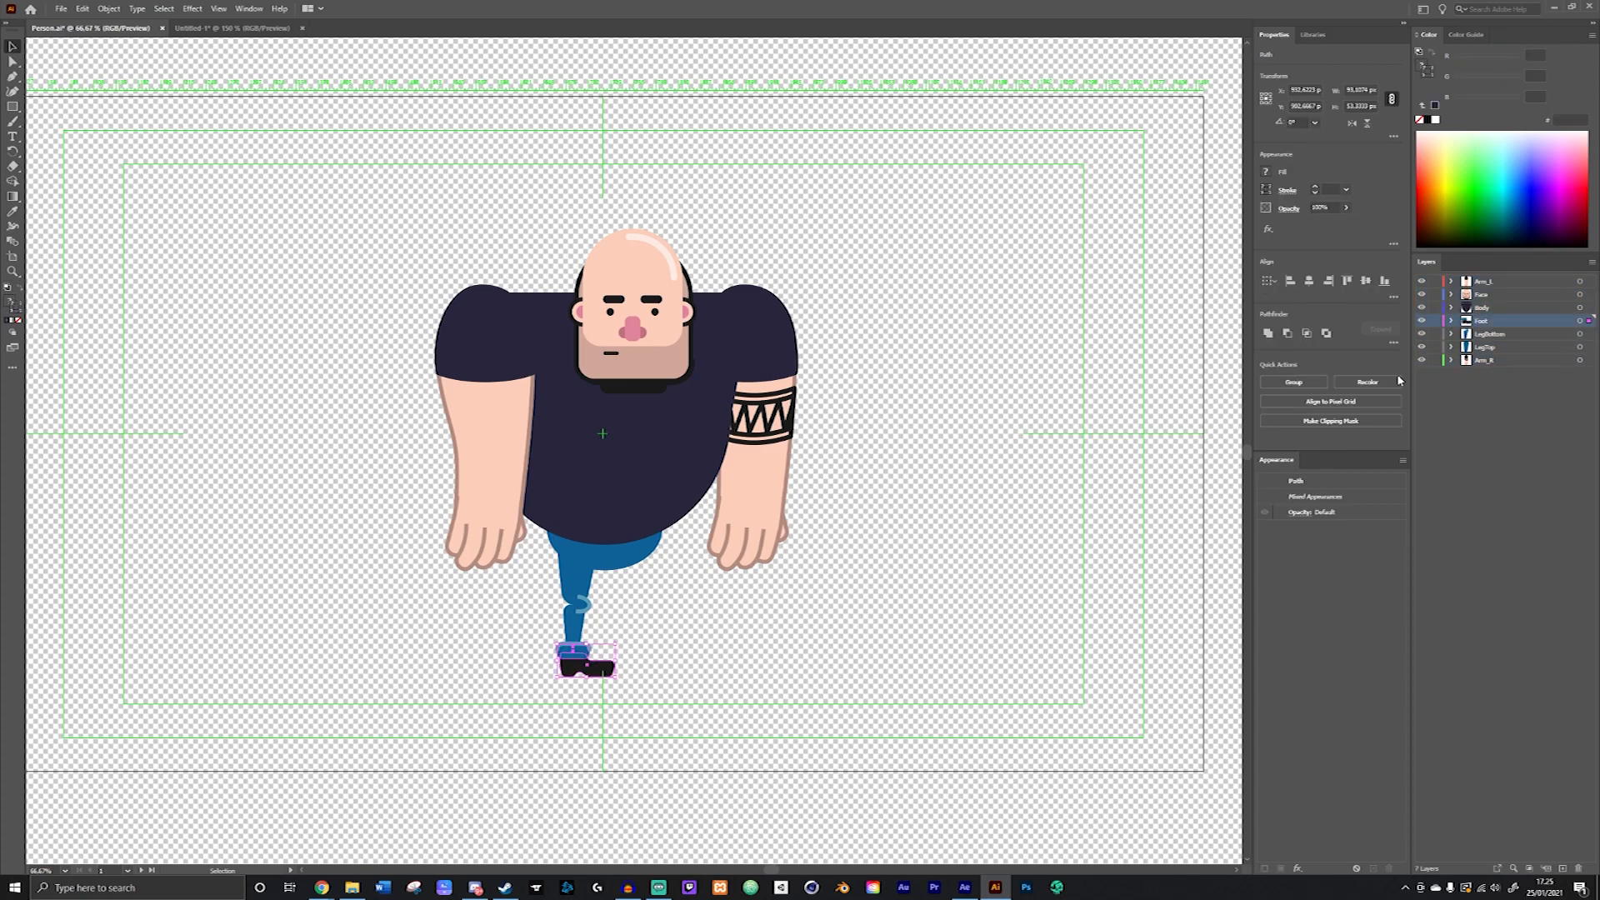
{"action": "left_click", "coordinate": [1136, 381]}
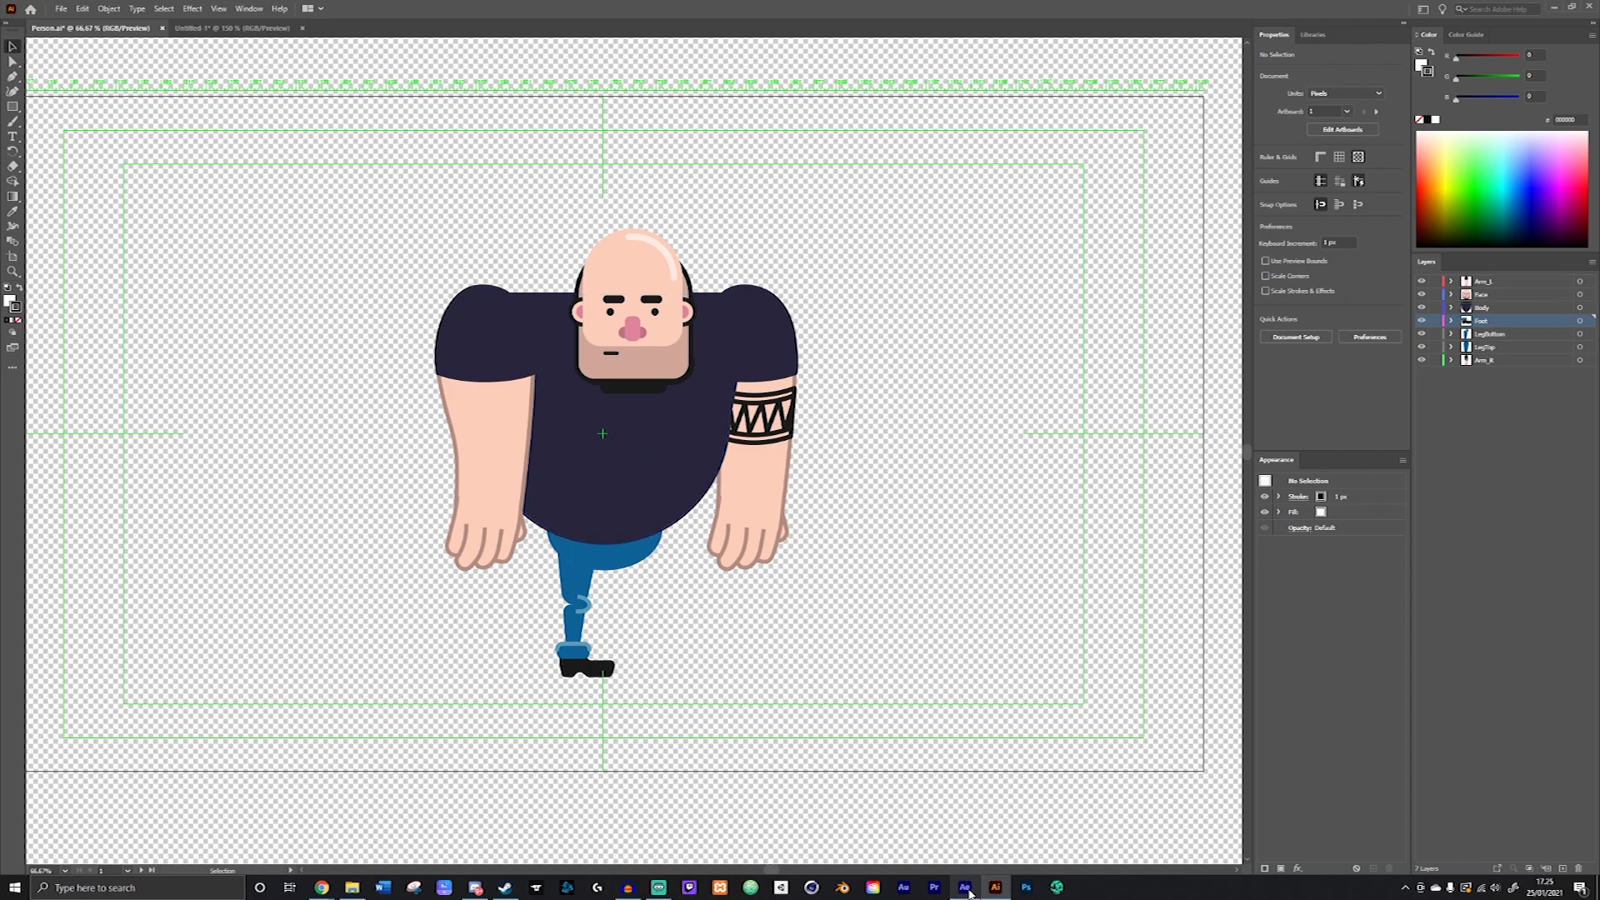
Step: Check the footless Person composition in After Effects, then return to Illustrator
{"action": "left_click", "coordinate": [963, 887]}
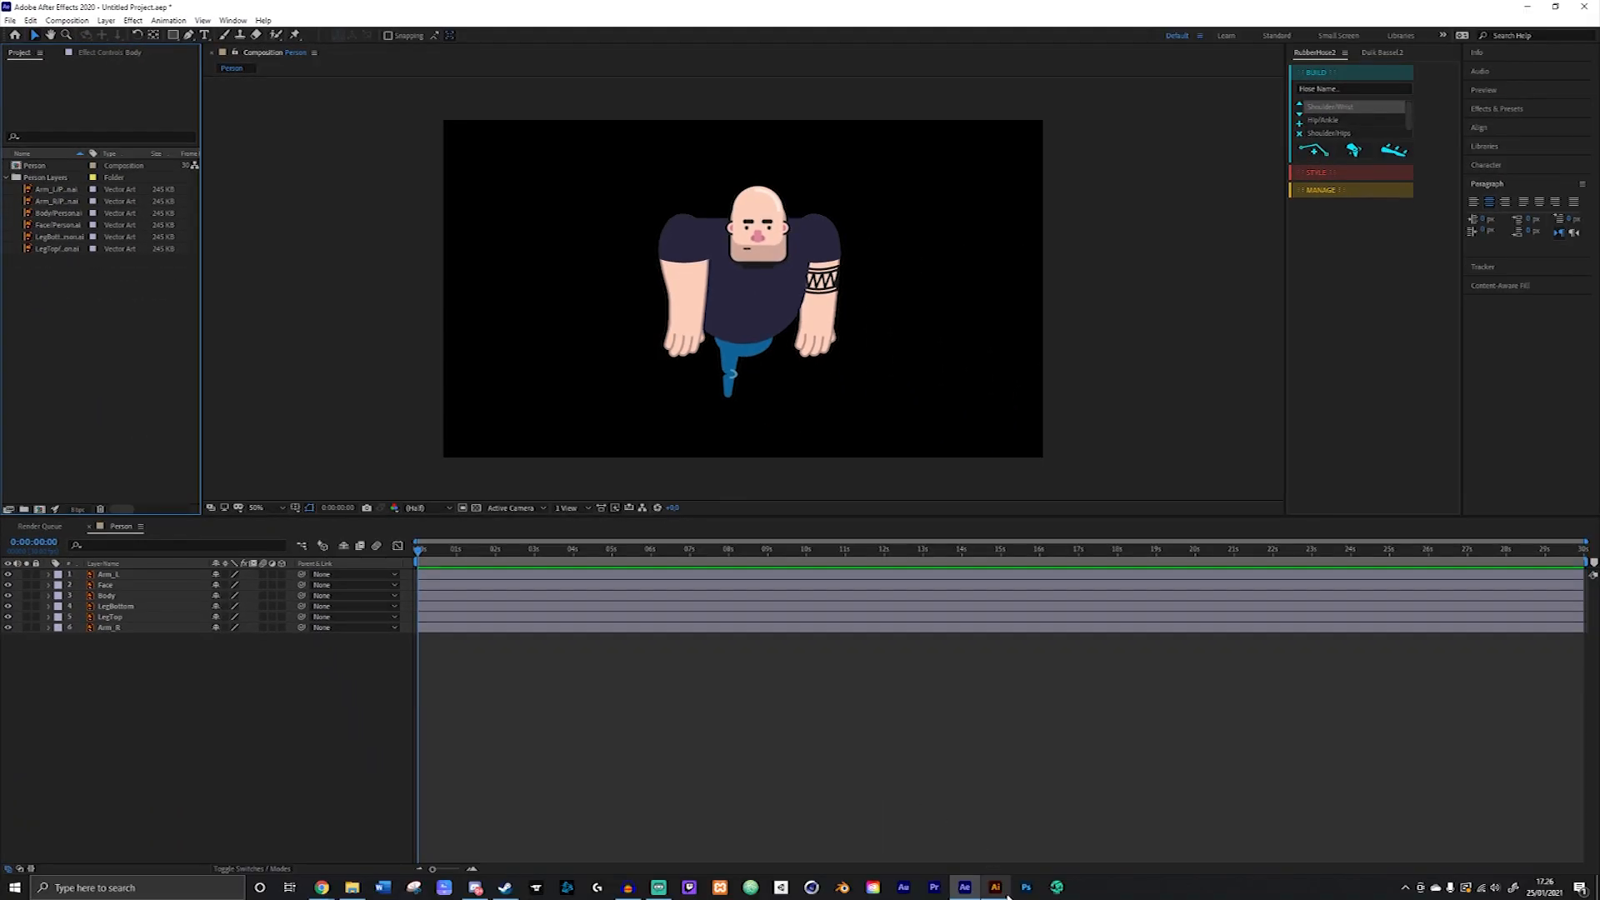
{"action": "left_click", "coordinate": [992, 887]}
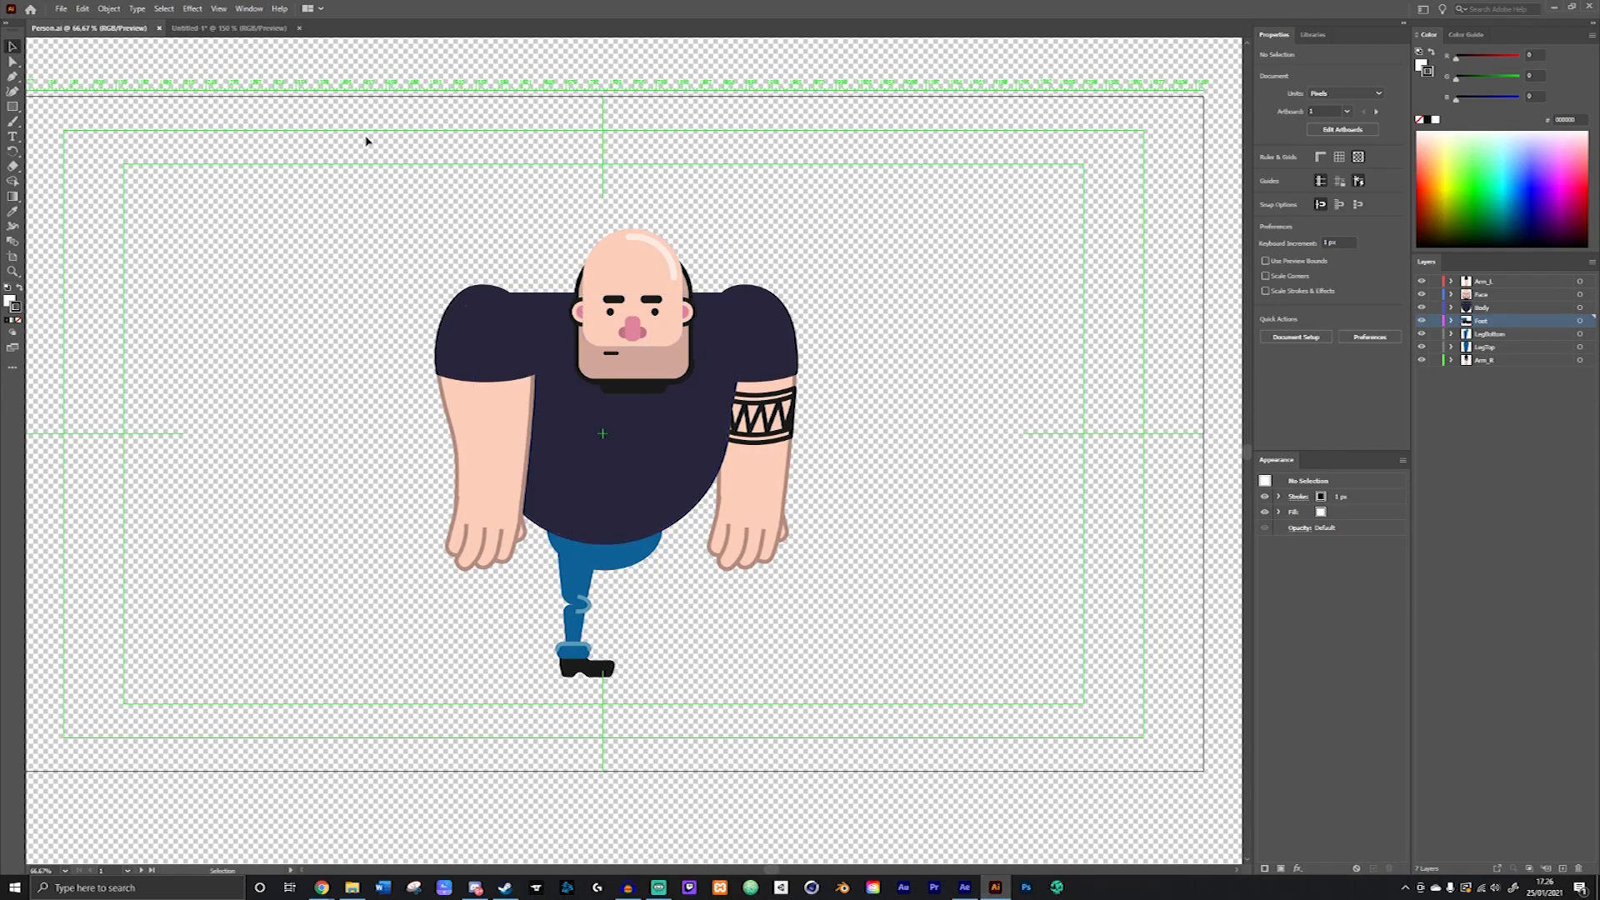
{"action": "left_click", "coordinate": [228, 28]}
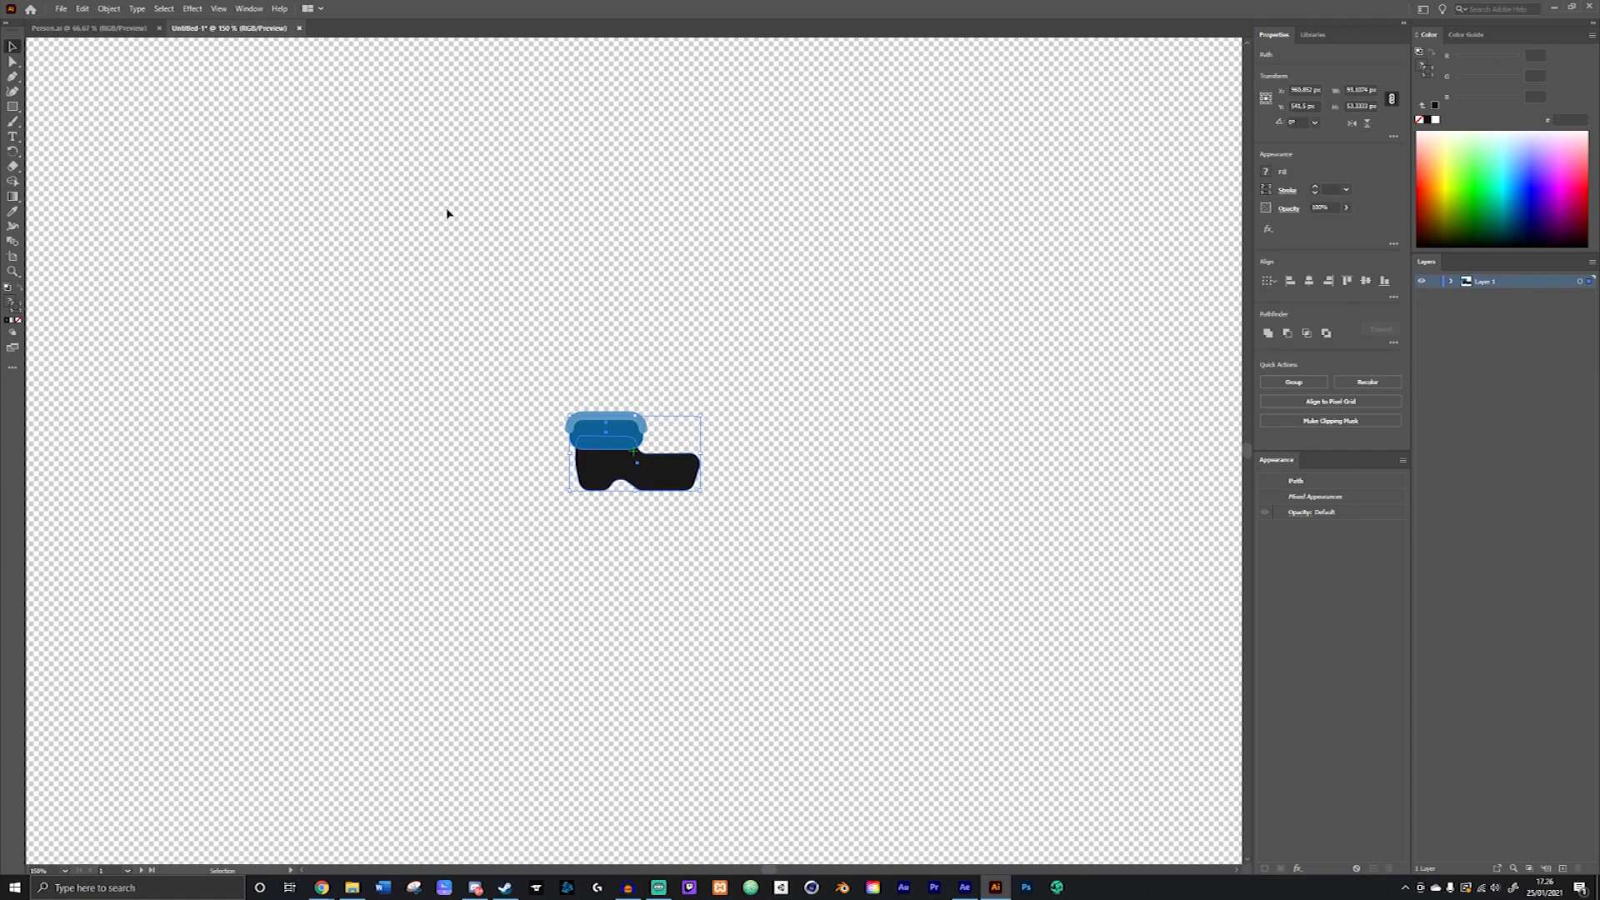
{"action": "left_click", "coordinate": [445, 214]}
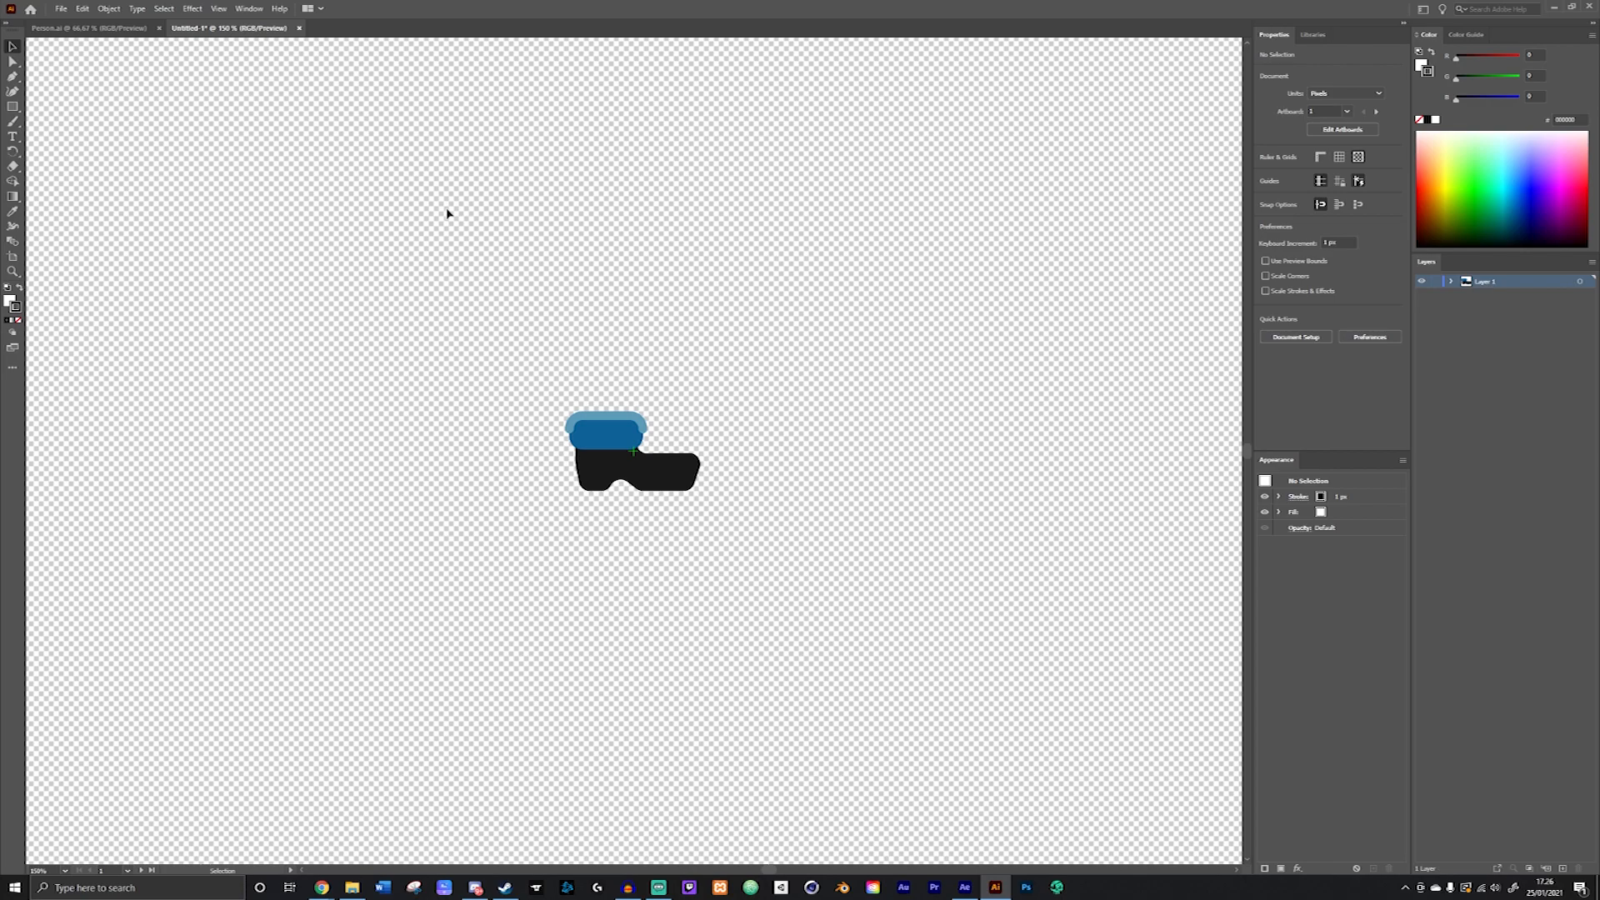
{"action": "mouse_move", "coordinate": [227, 65]}
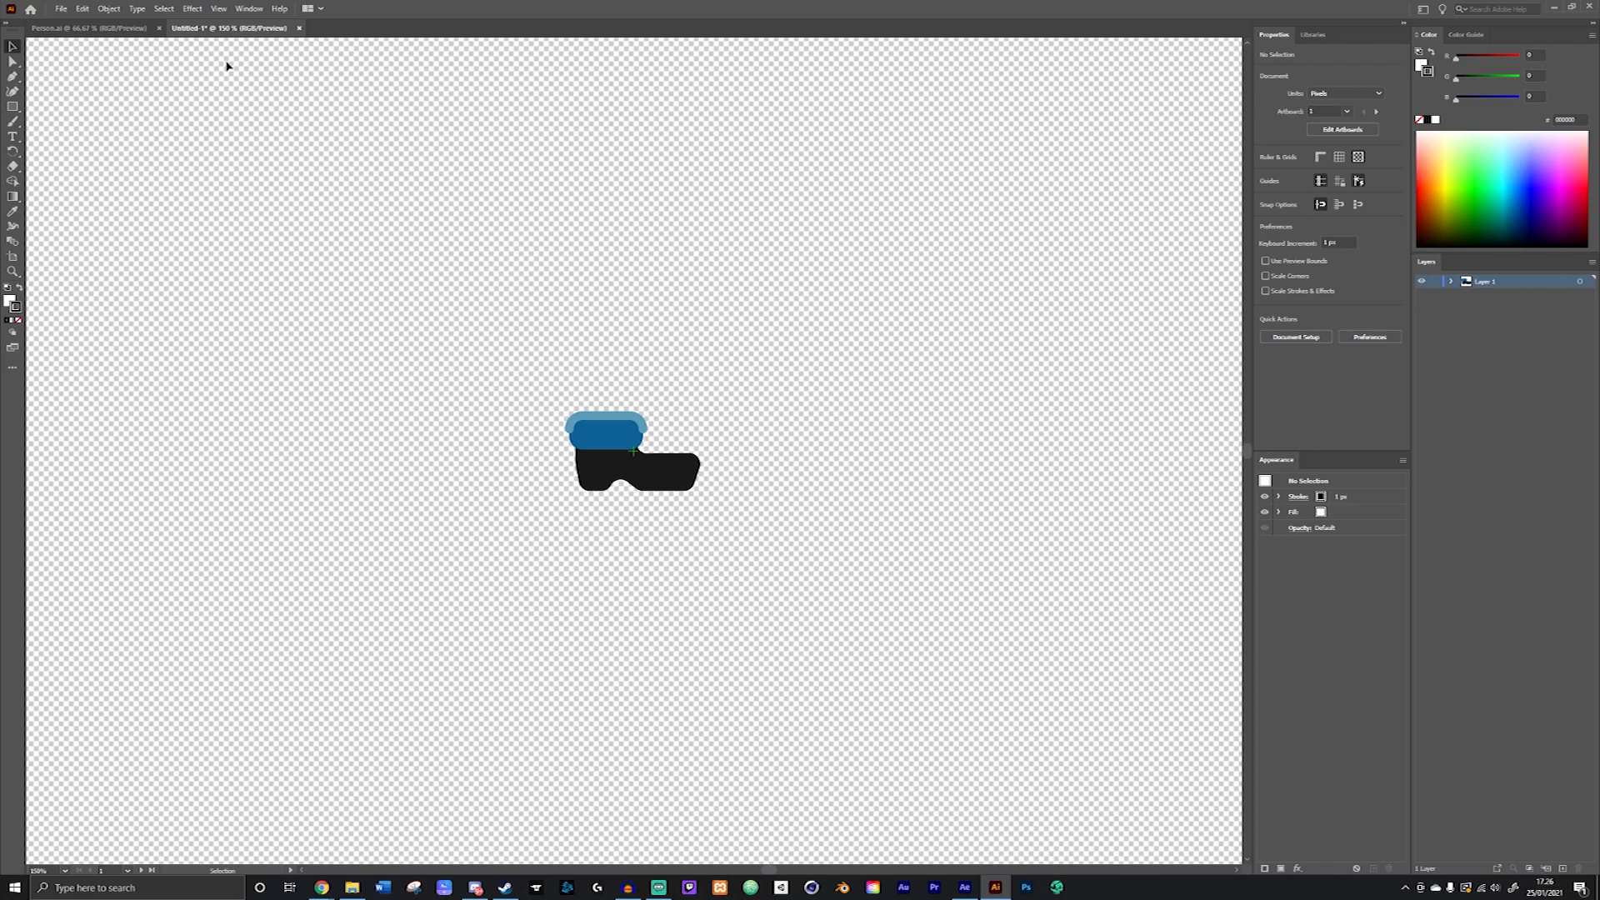
{"action": "left_click", "coordinate": [86, 28]}
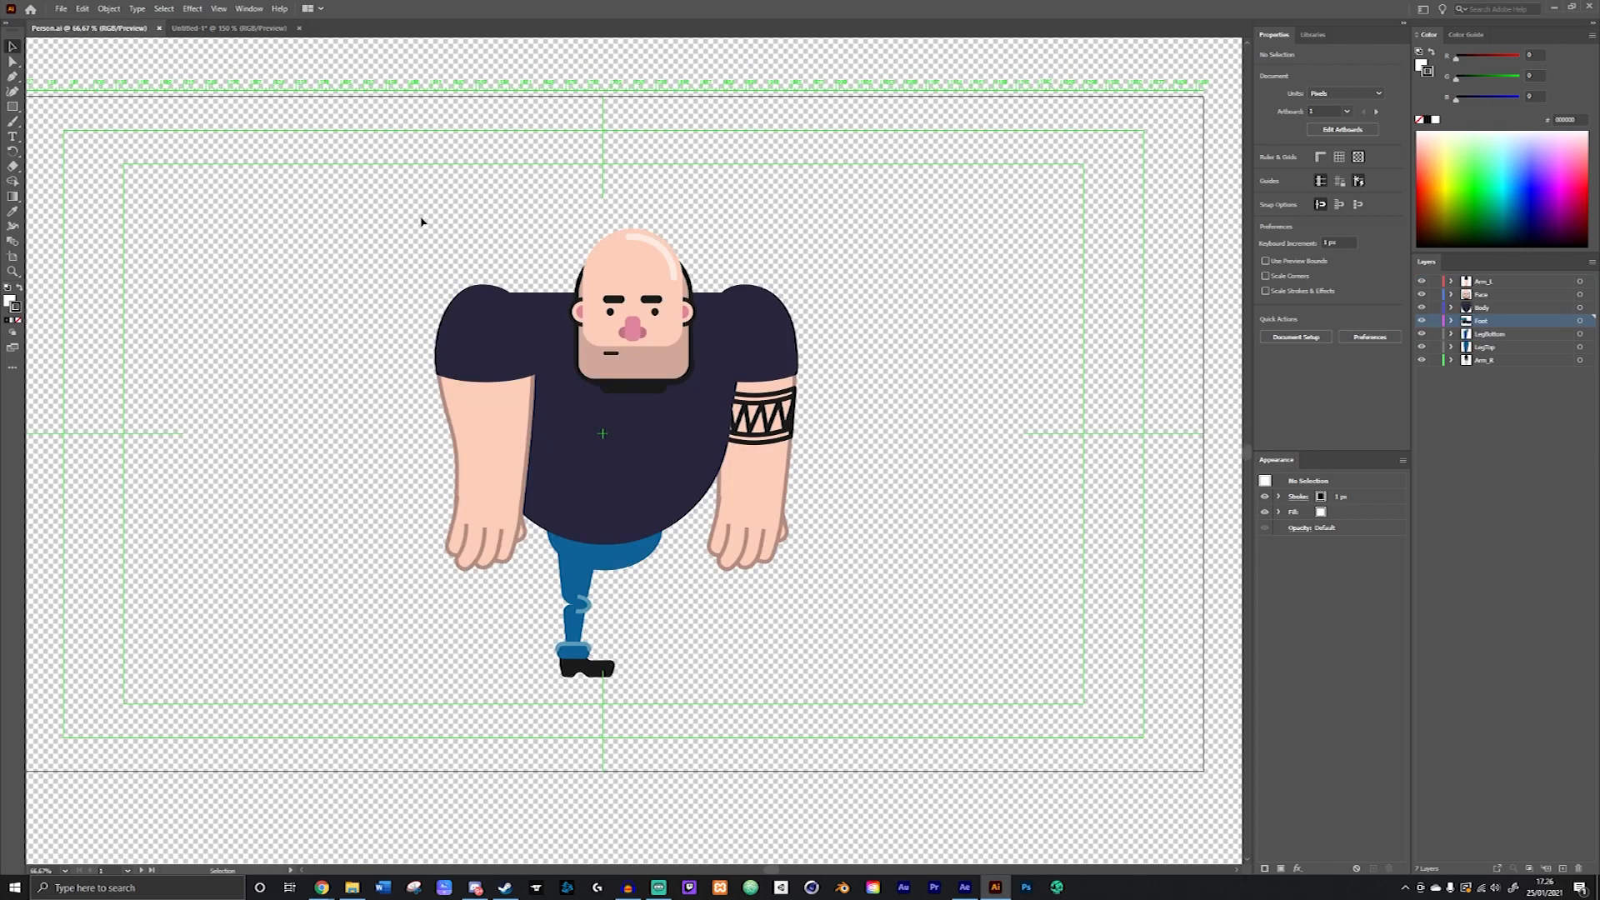
{"action": "mouse_move", "coordinate": [780, 641]}
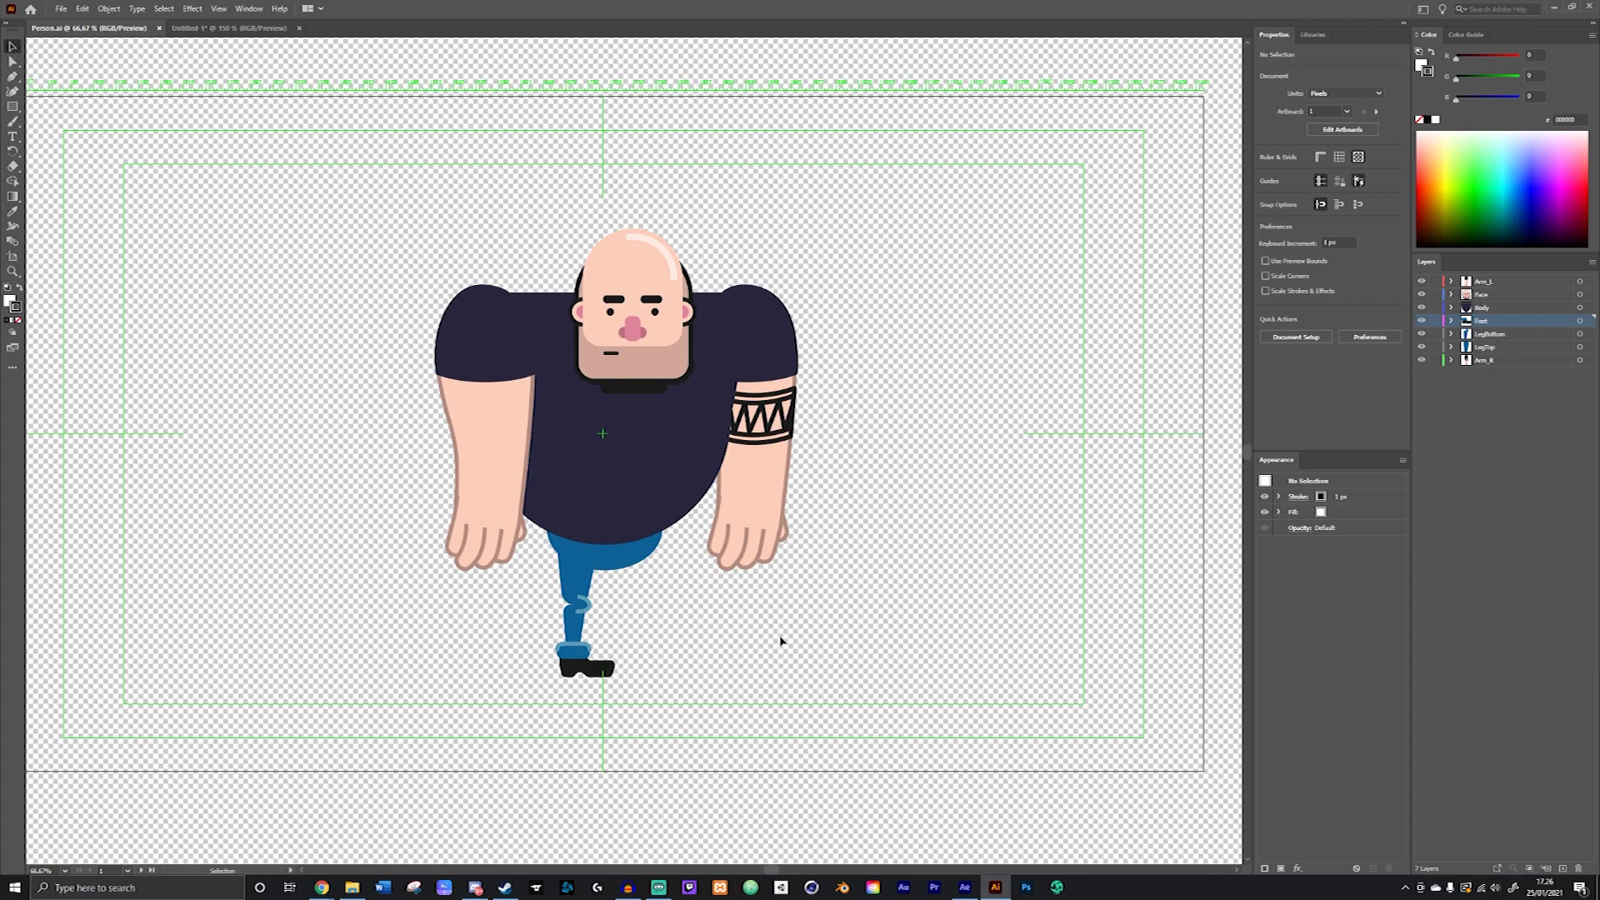
{"action": "mouse_move", "coordinate": [589, 658]}
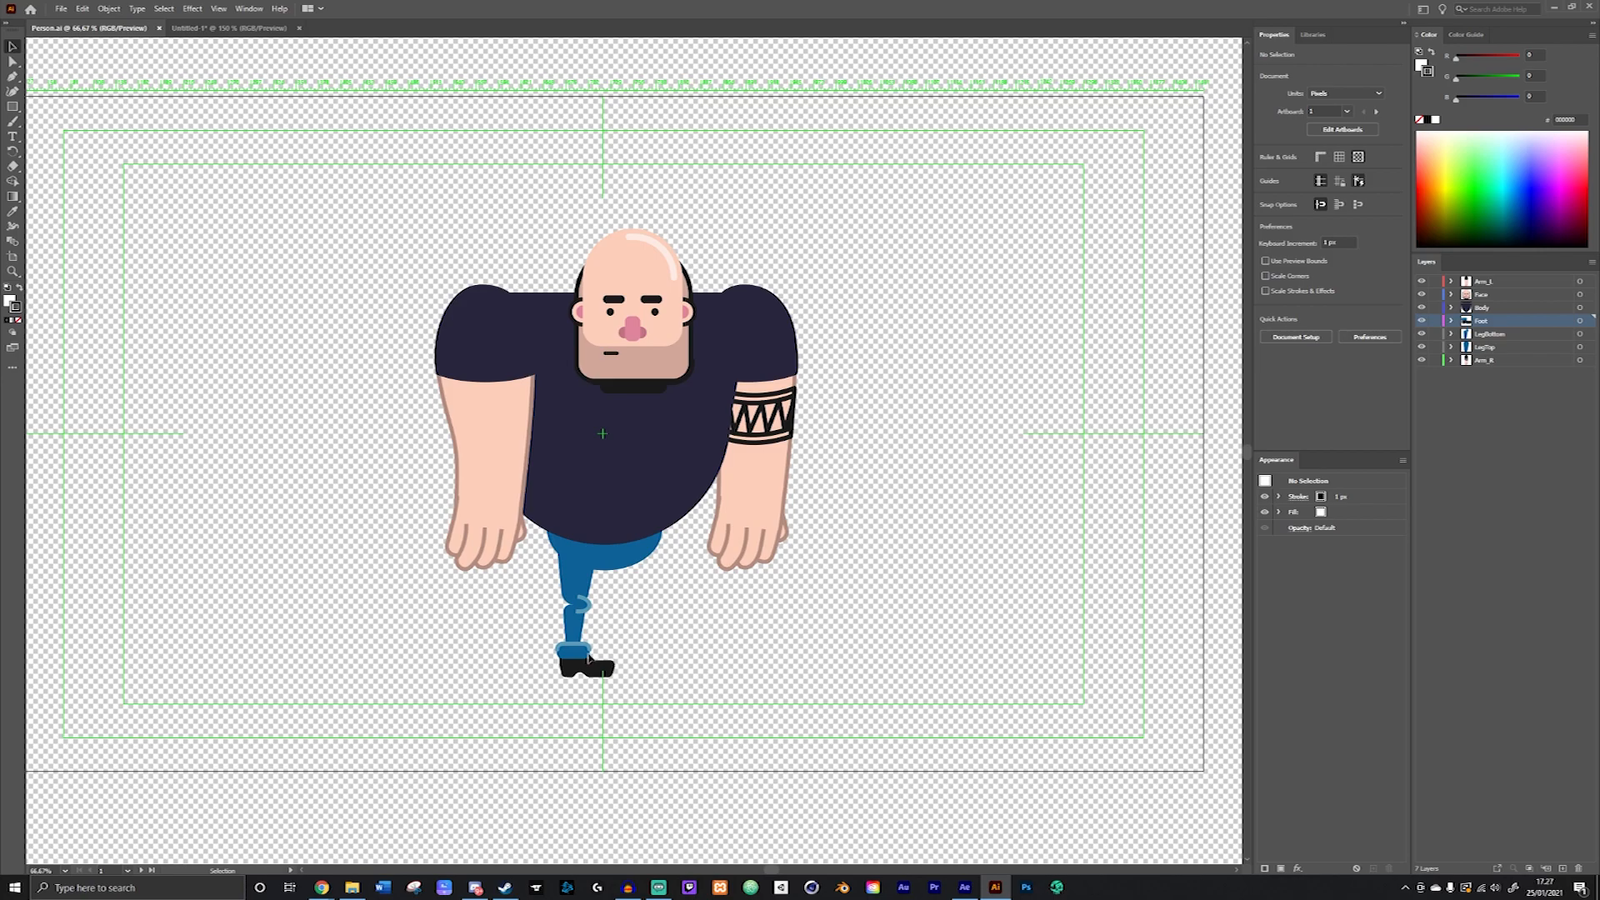
{"action": "mouse_move", "coordinate": [962, 887]}
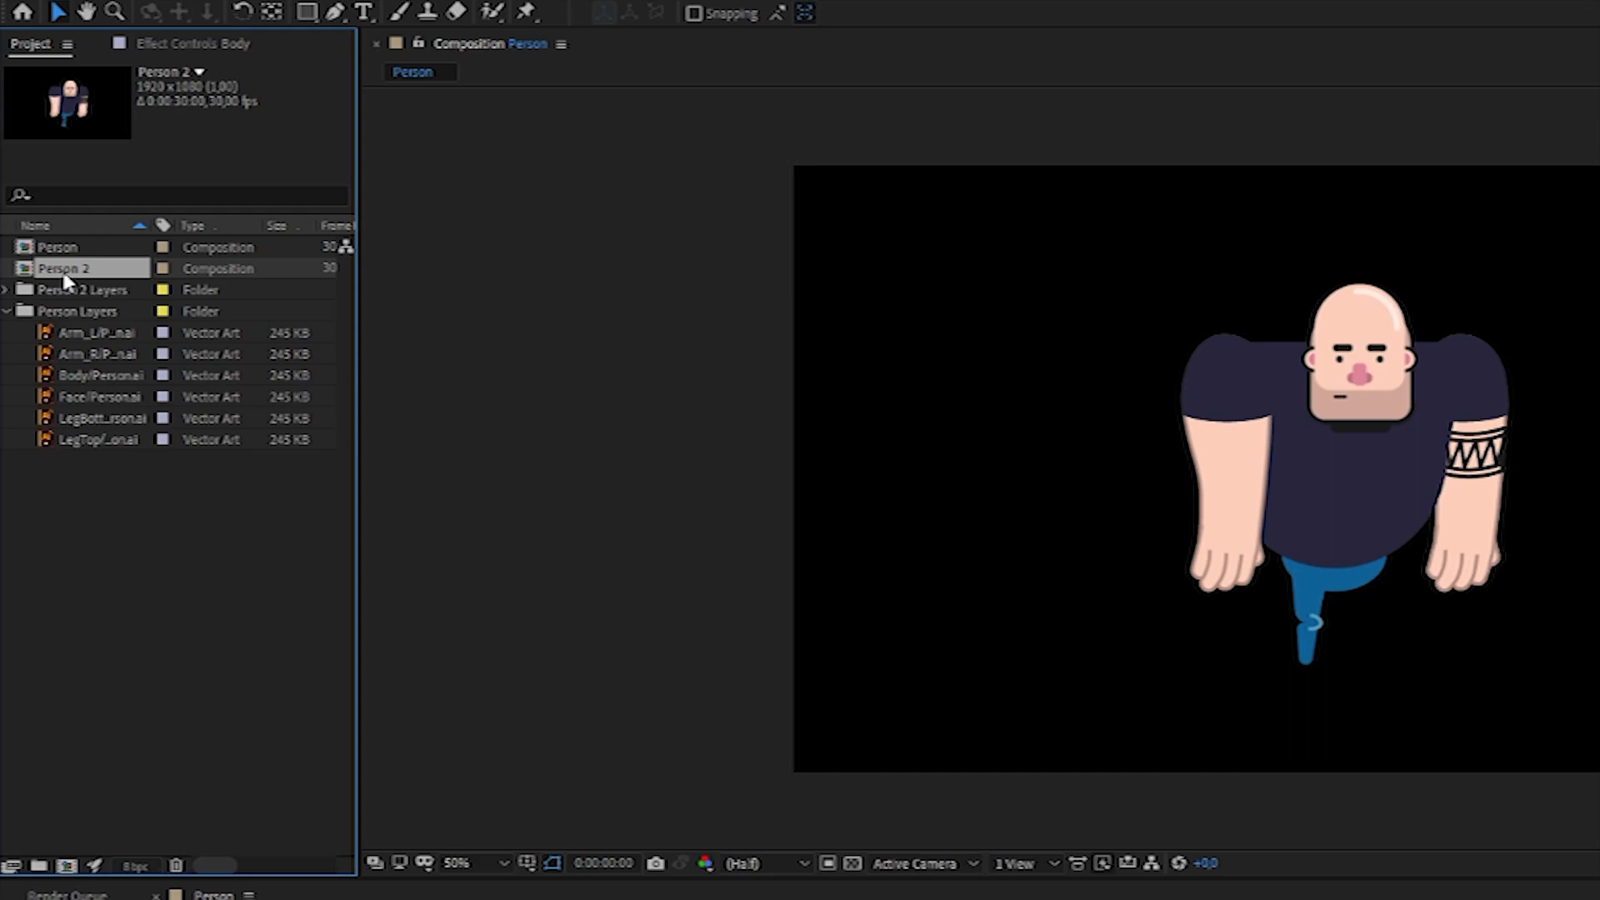
Step: Expand Person 2 Layers, move Foot/Person.ai to the project root, and select Person 2 items
{"action": "left_click", "coordinate": [82, 289]}
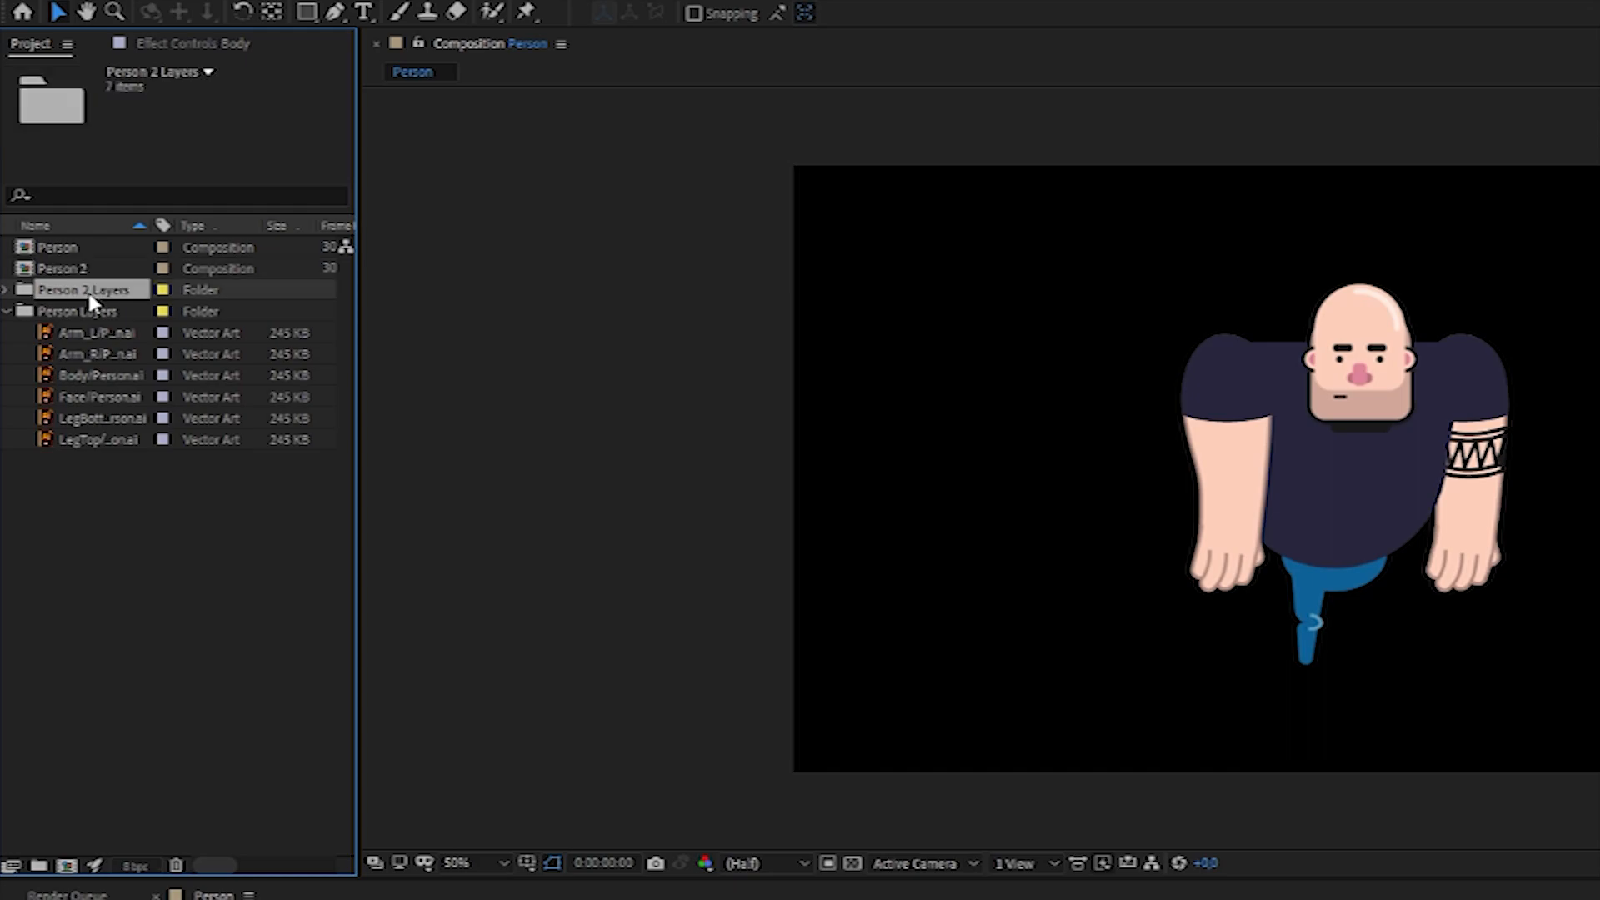
{"action": "left_click", "coordinate": [8, 290]}
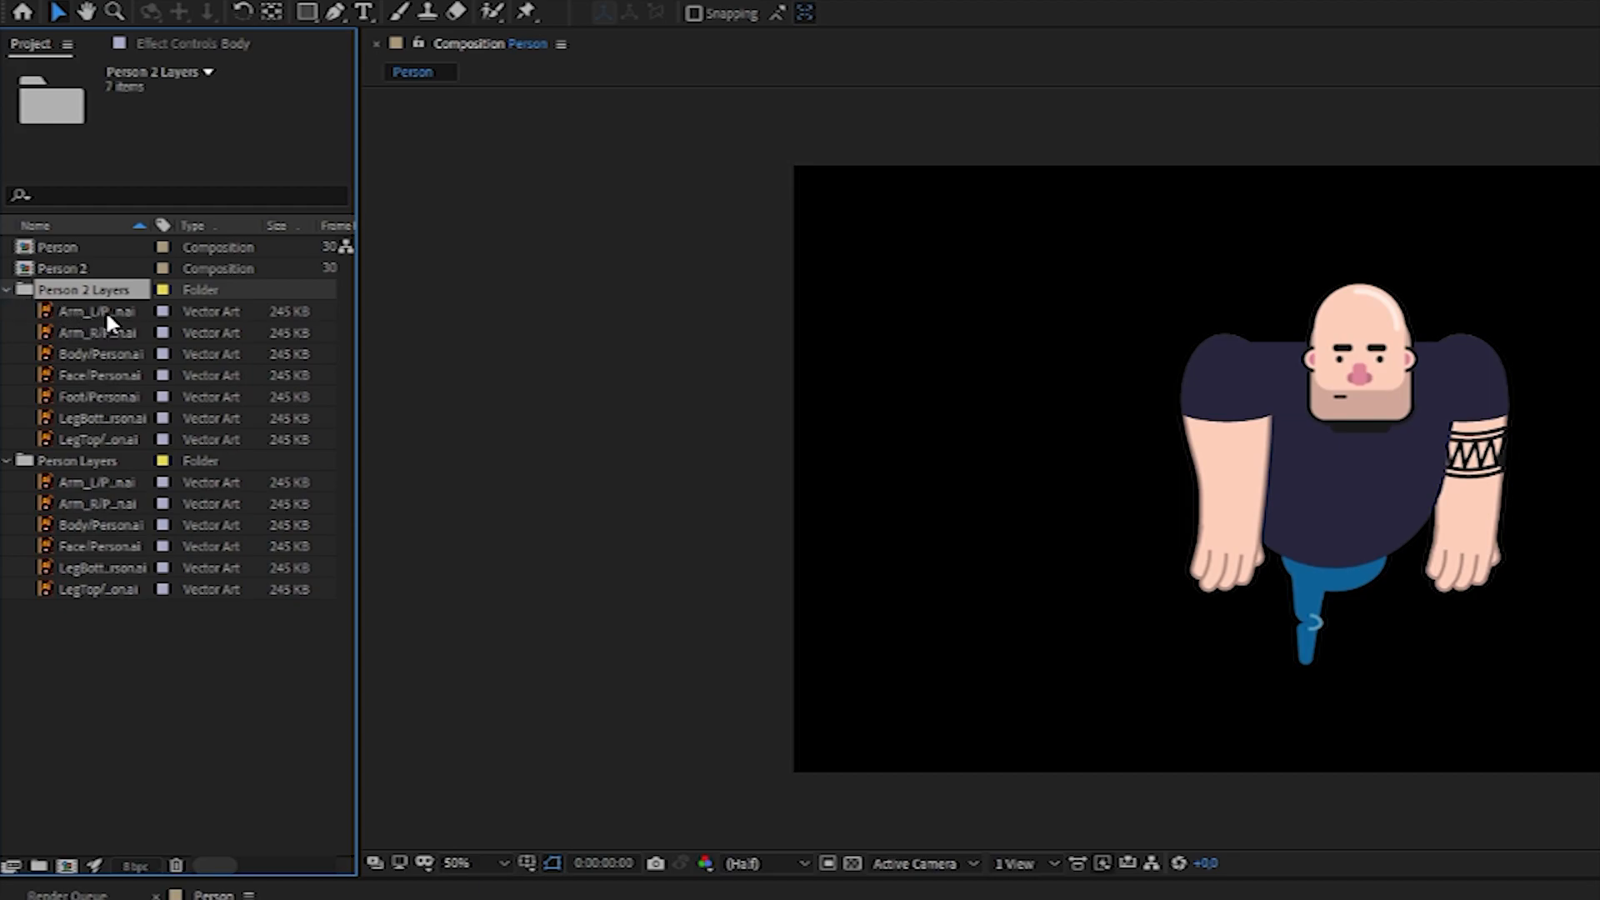
{"action": "mouse_move", "coordinate": [122, 367]}
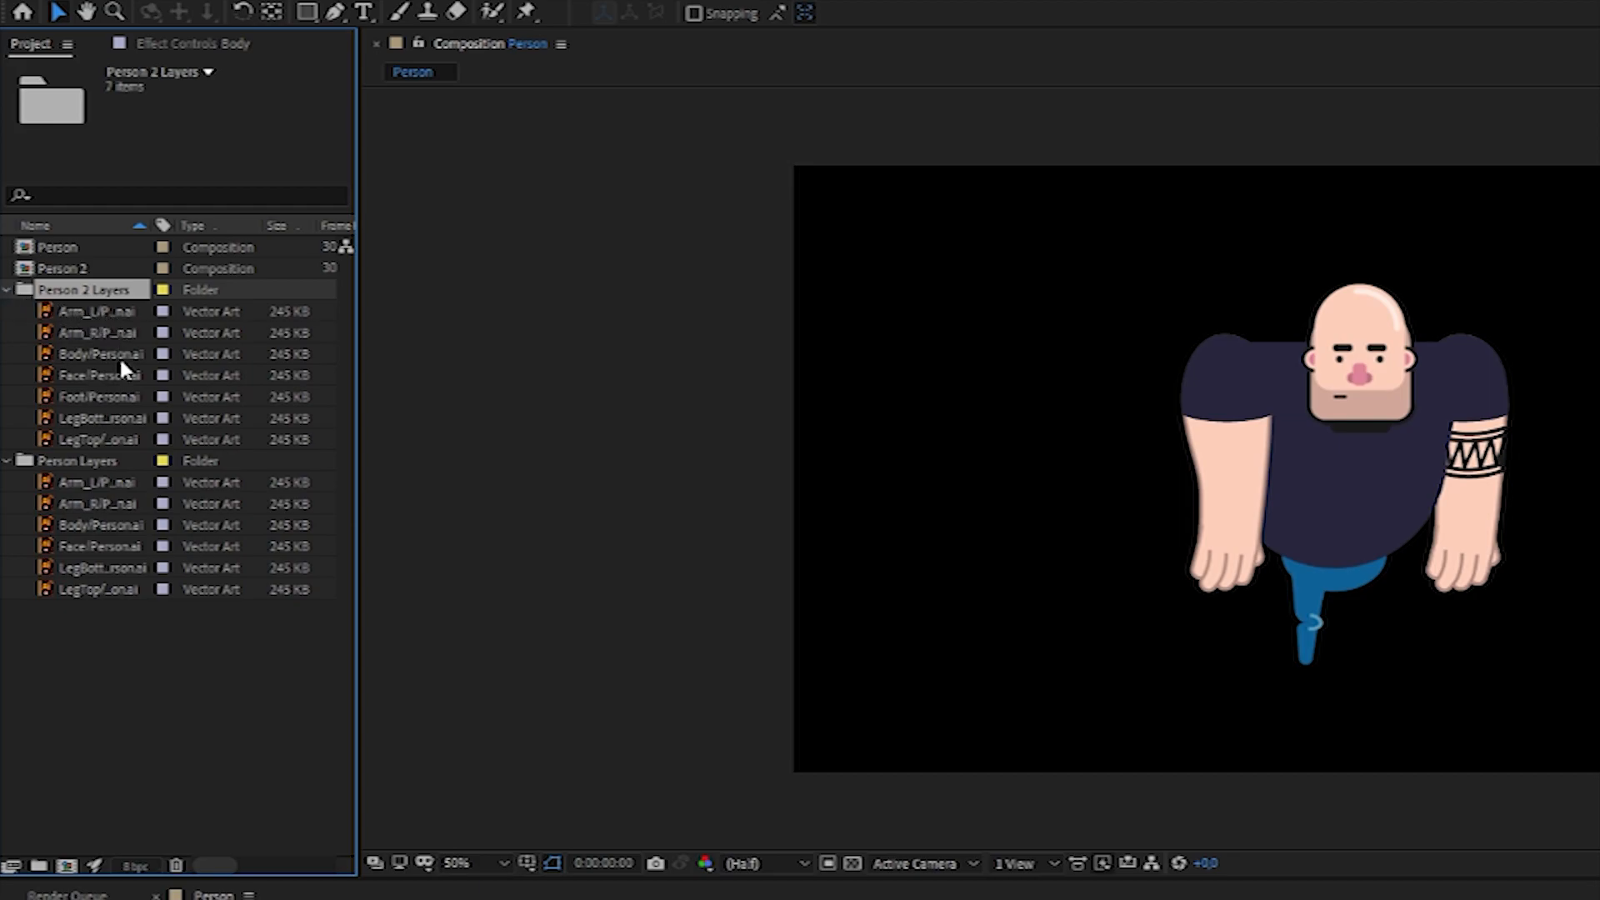
{"action": "left_click", "coordinate": [101, 395]}
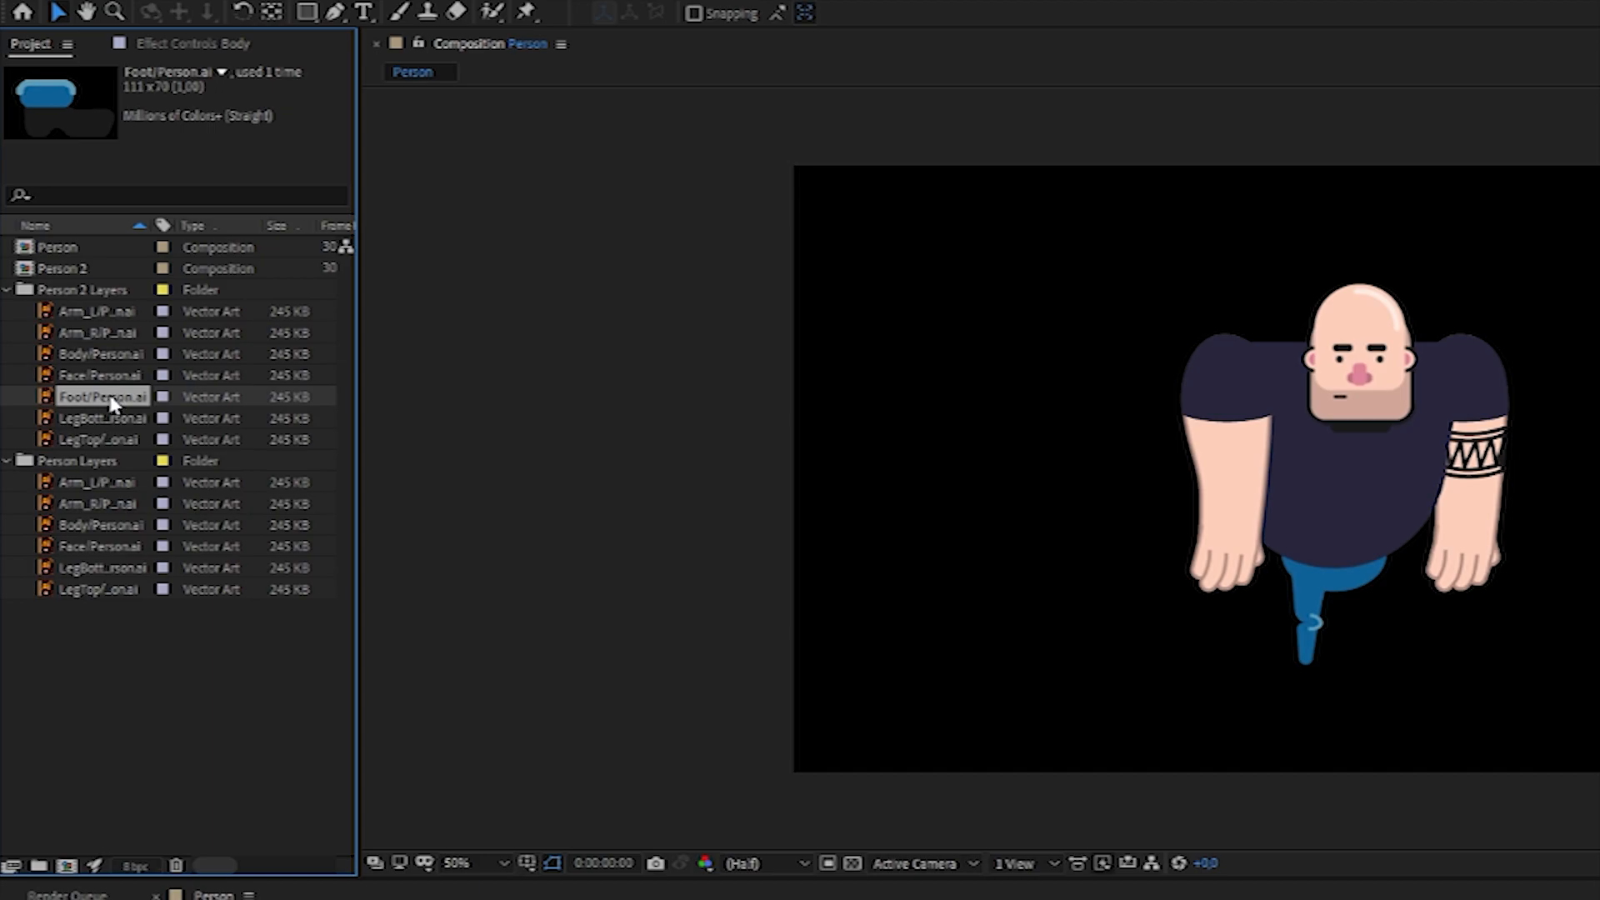
{"action": "left_click", "coordinate": [100, 524]}
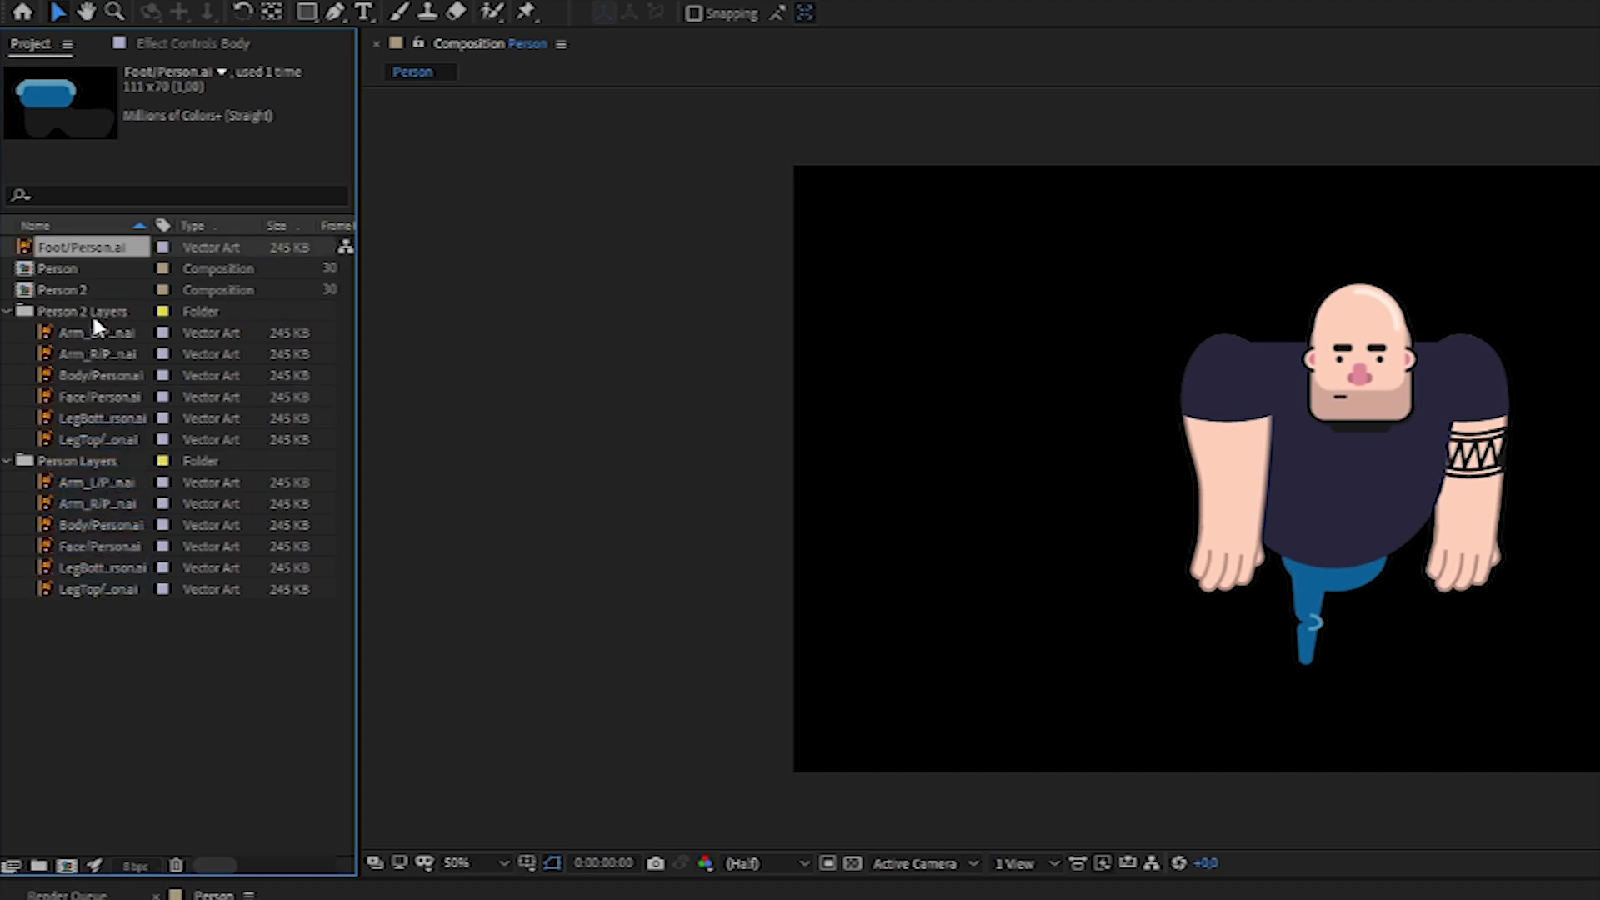
{"action": "left_click", "coordinate": [81, 311]}
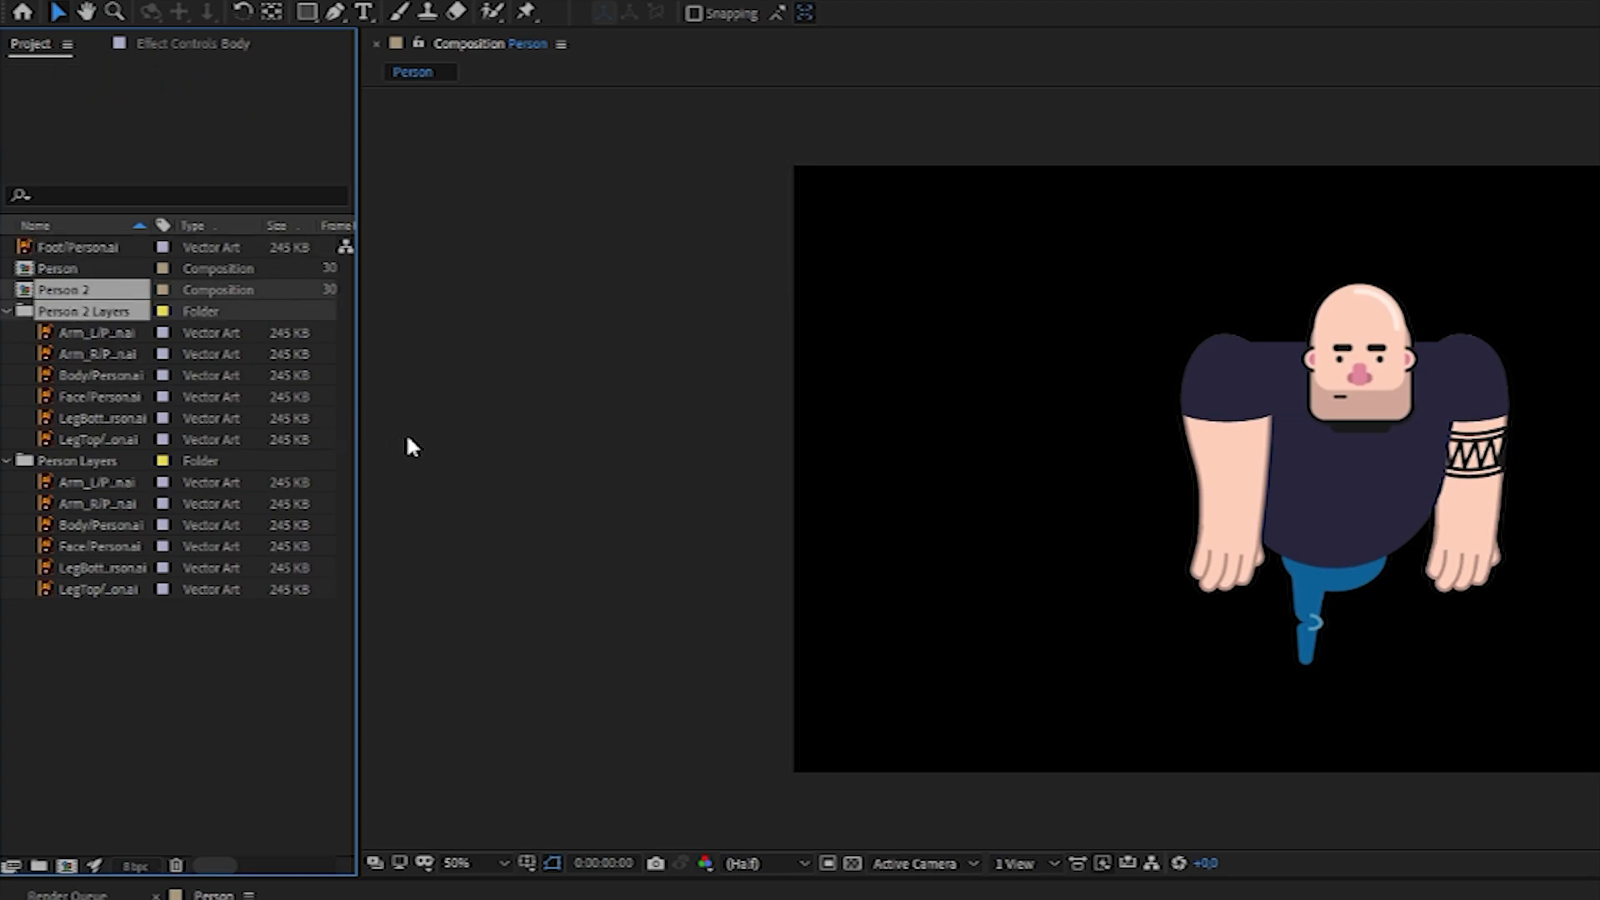
Step: Delete the duplicate Person 2 composition and folder, then select Foot inside Person Layers
{"action": "key", "text": "Delete"}
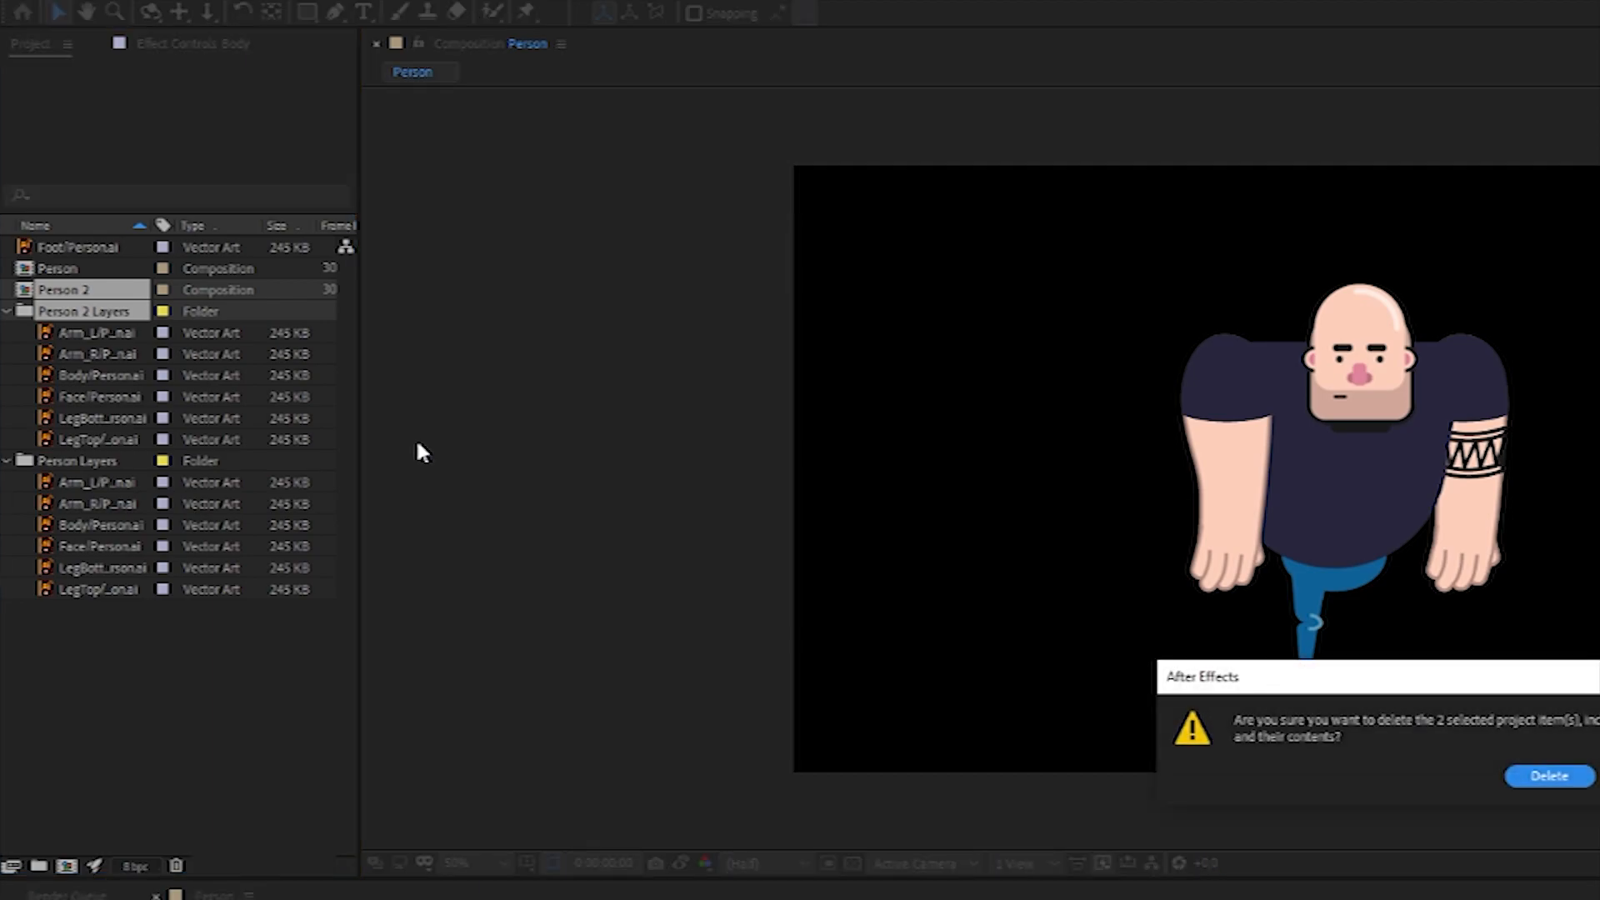
{"action": "left_click", "coordinate": [1547, 775]}
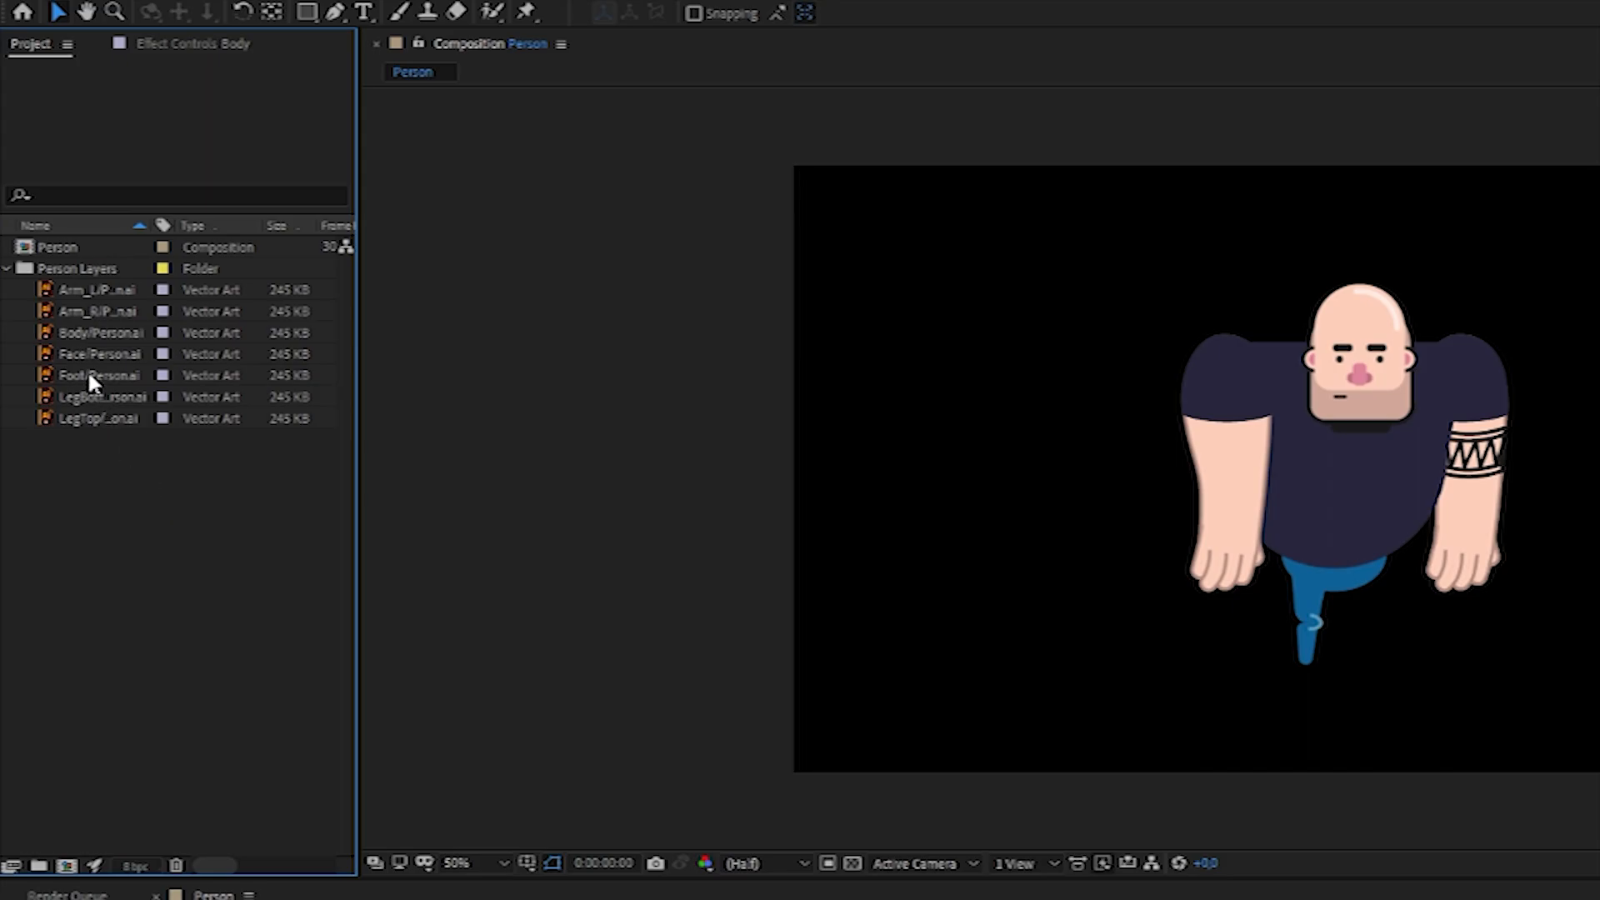
{"action": "left_click", "coordinate": [100, 374]}
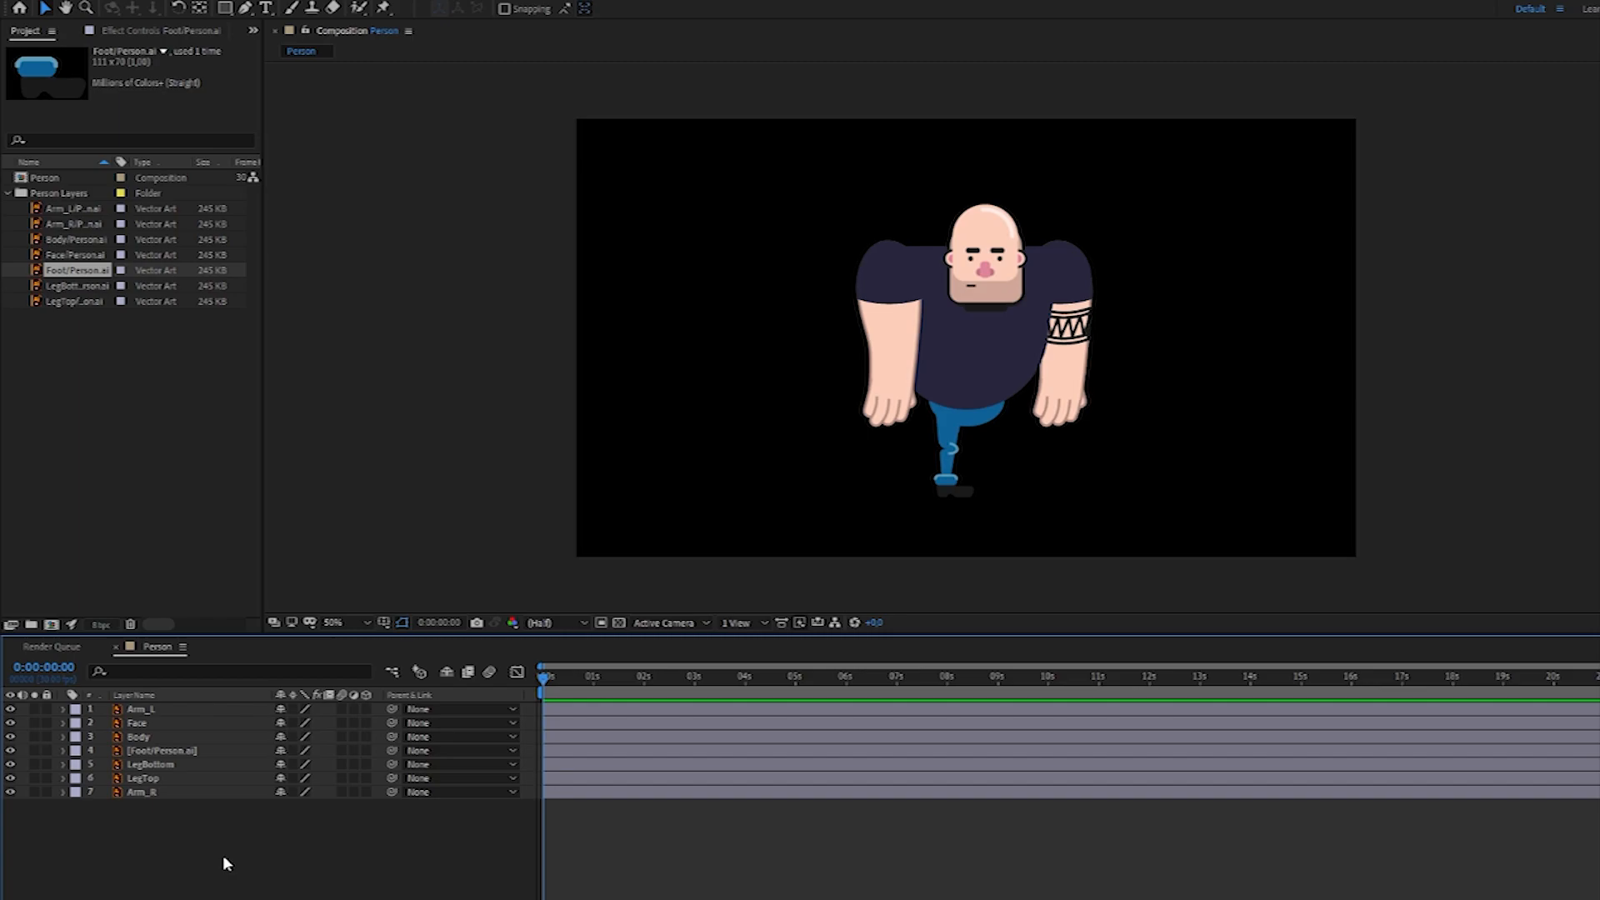
{"action": "mouse_move", "coordinate": [339, 850]}
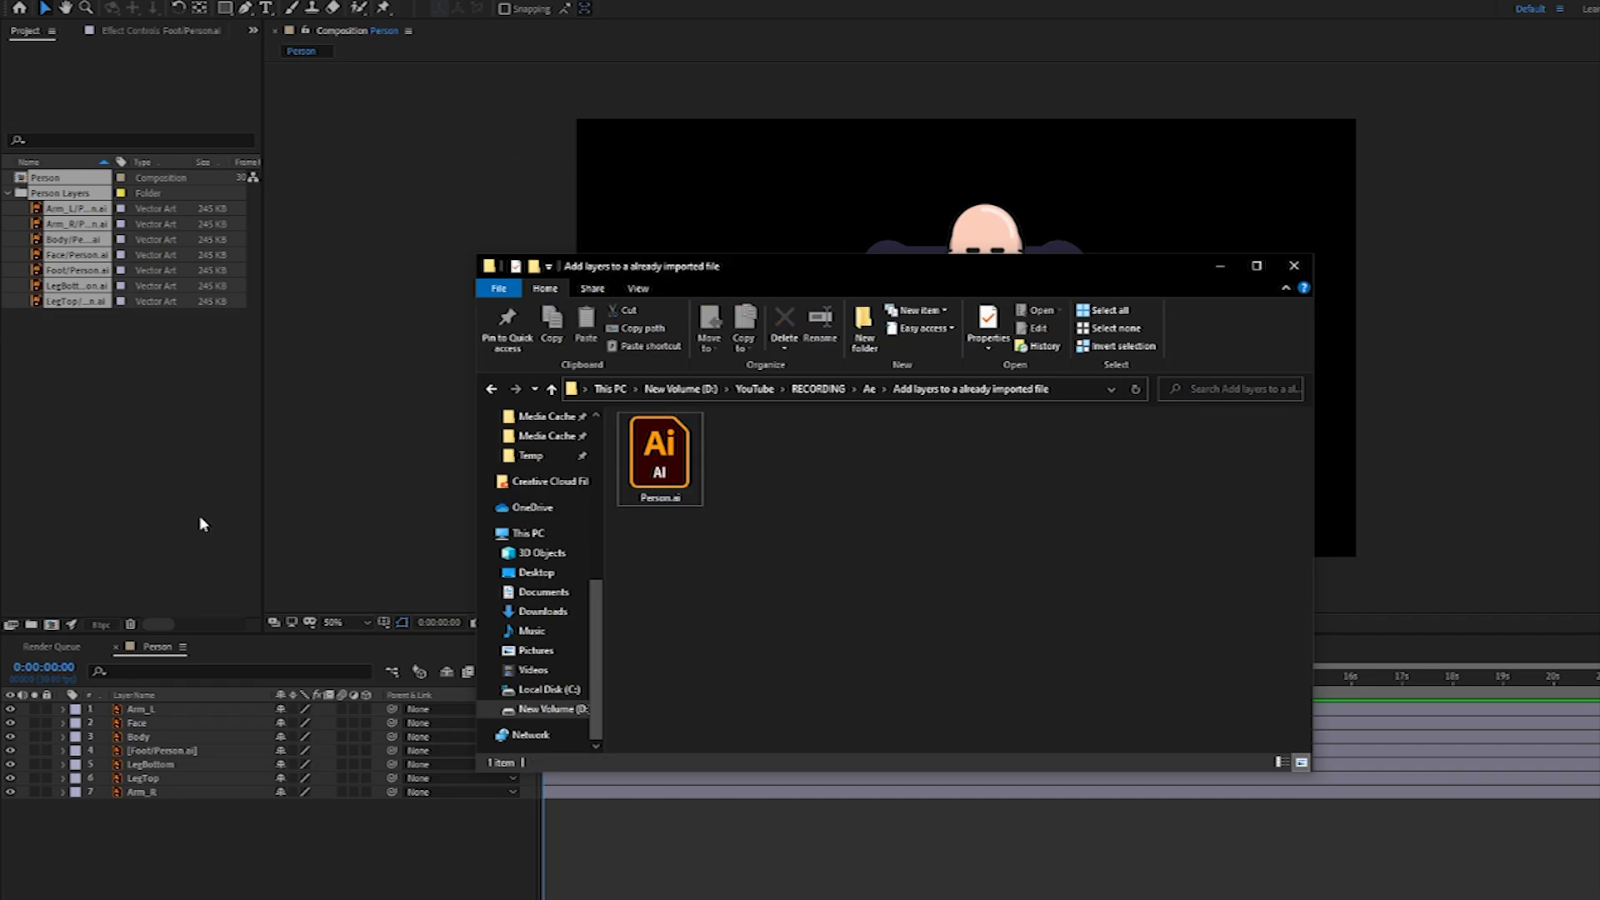
{"action": "mouse_move", "coordinate": [224, 400]}
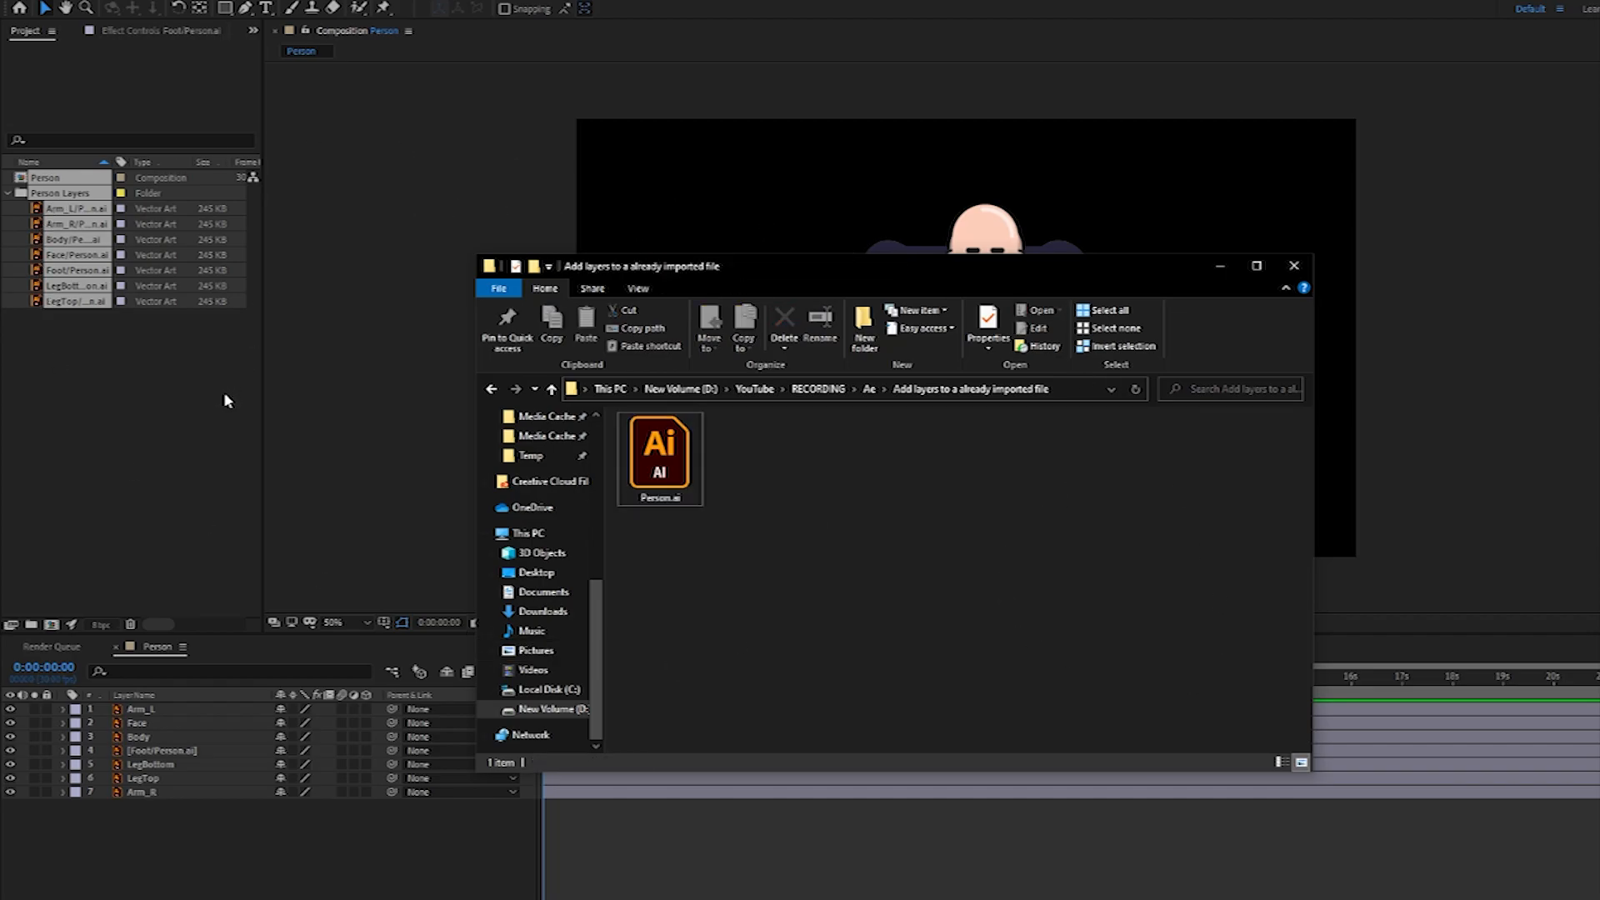
{"action": "mouse_move", "coordinate": [659, 454]}
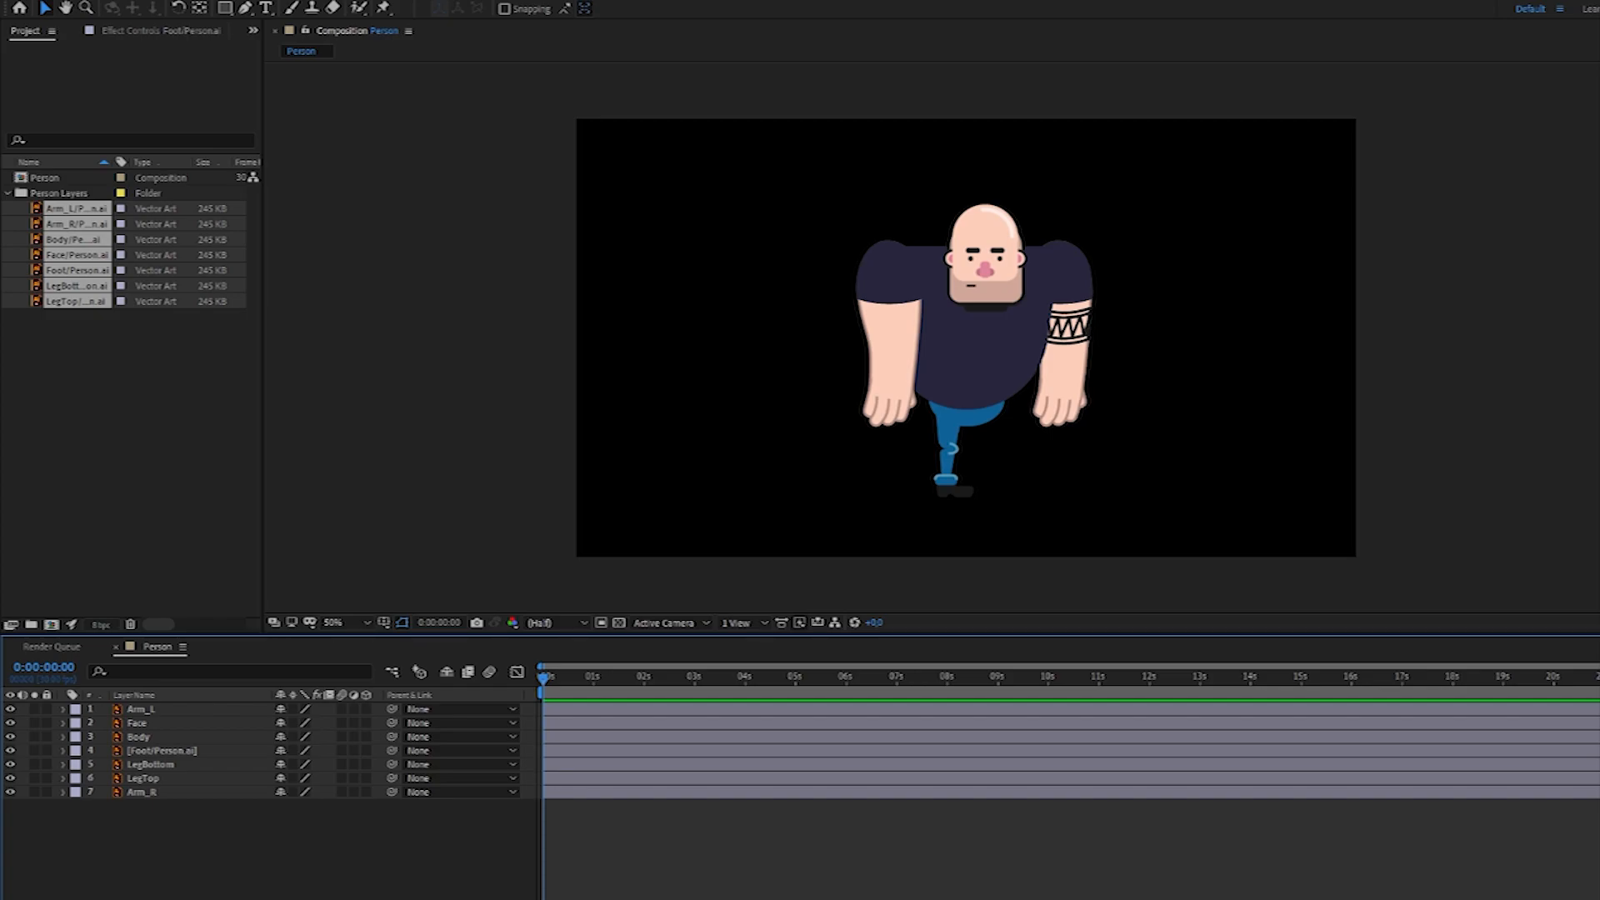
{"action": "mouse_move", "coordinate": [119, 439]}
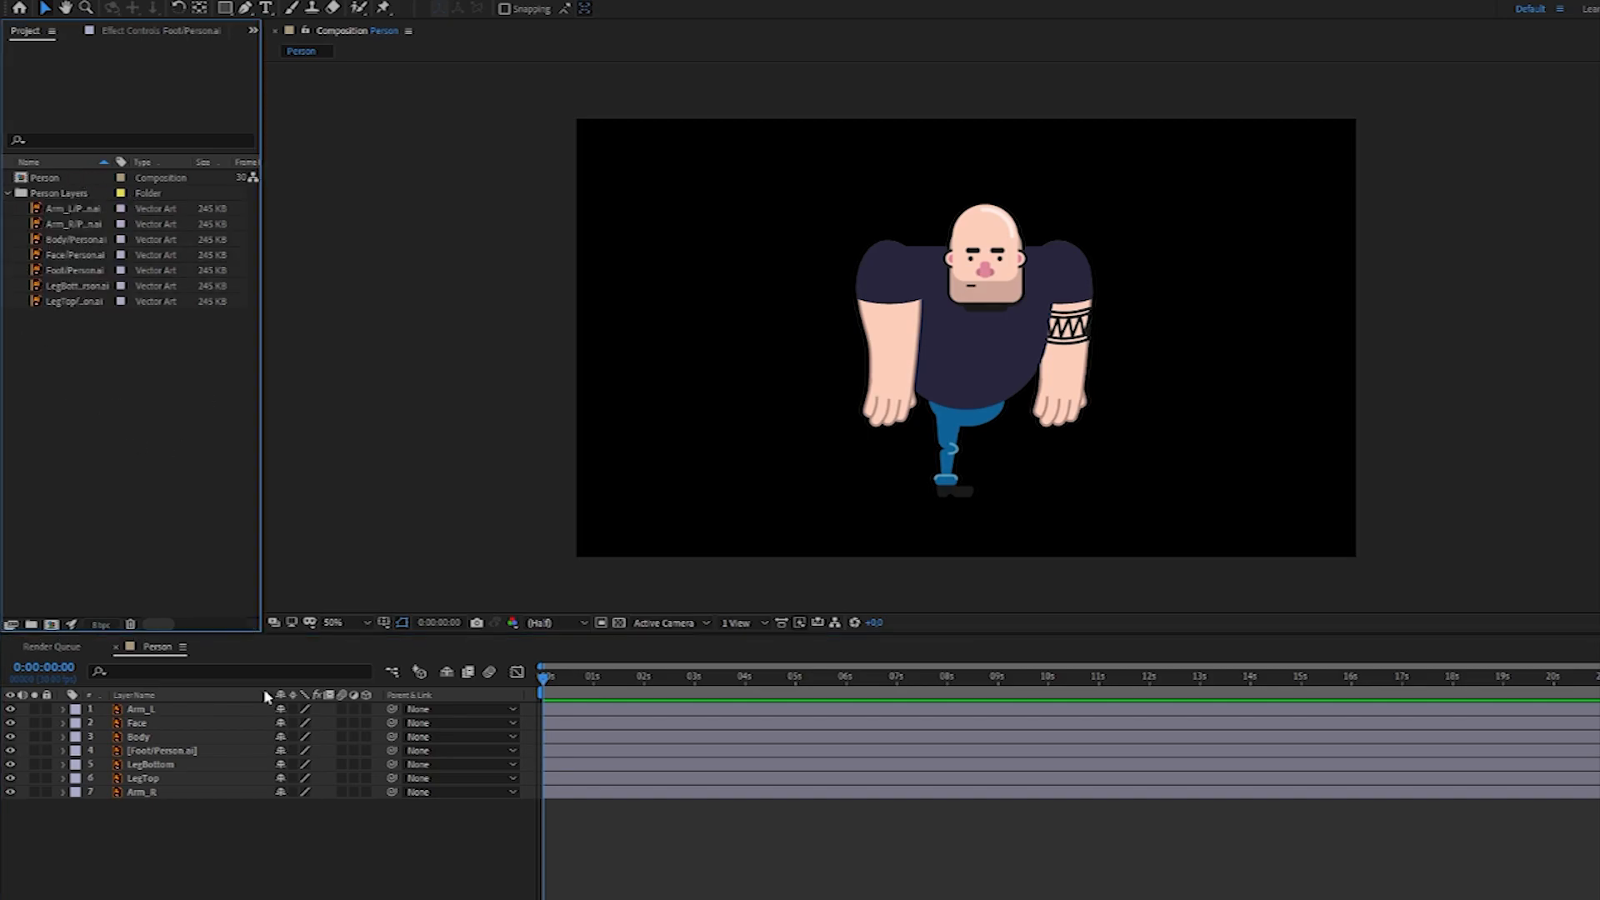
Step: Select all seven layers in the Person composition timeline with Ctrl+A
{"action": "key", "text": "ctrl+a"}
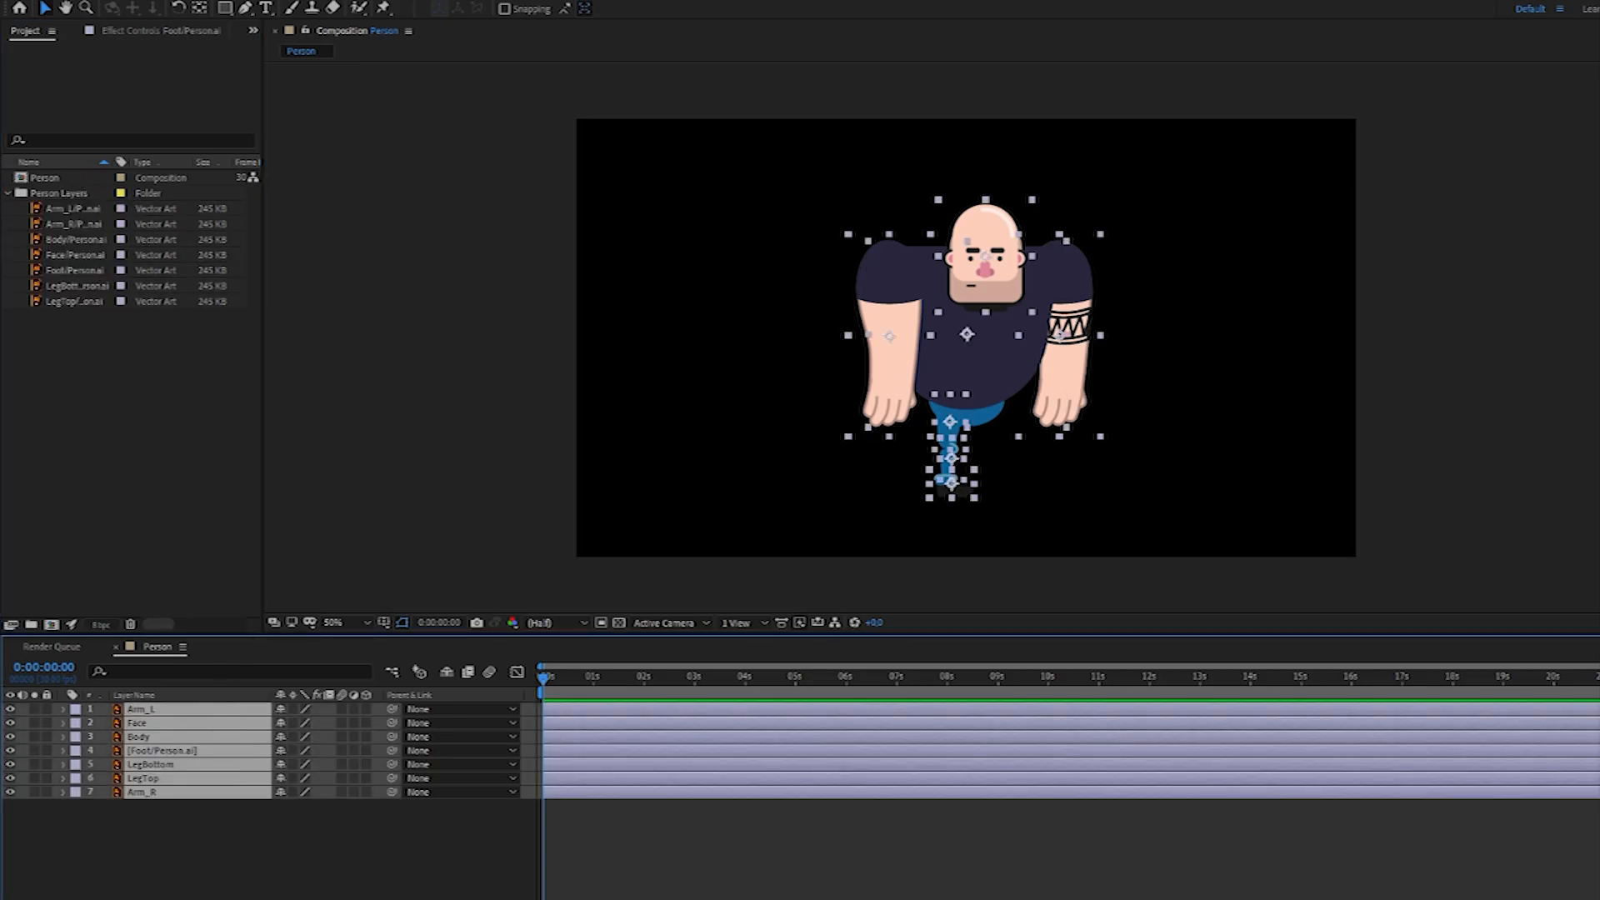